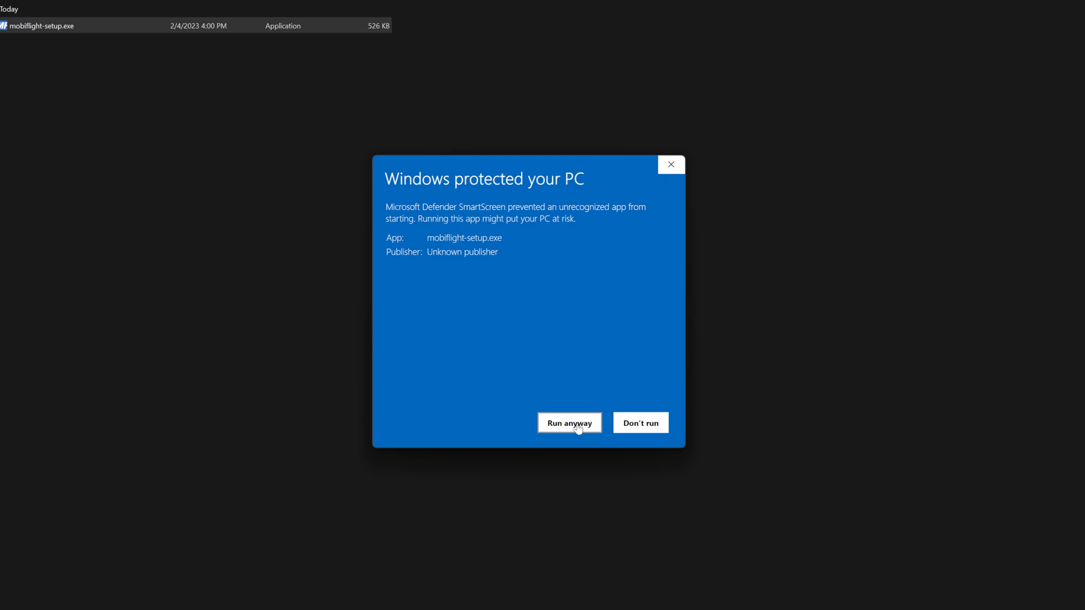
Step: Run the installer despite the warning, install MobiFlight Connector and enable the desktop shortcut
left_click(570, 423)
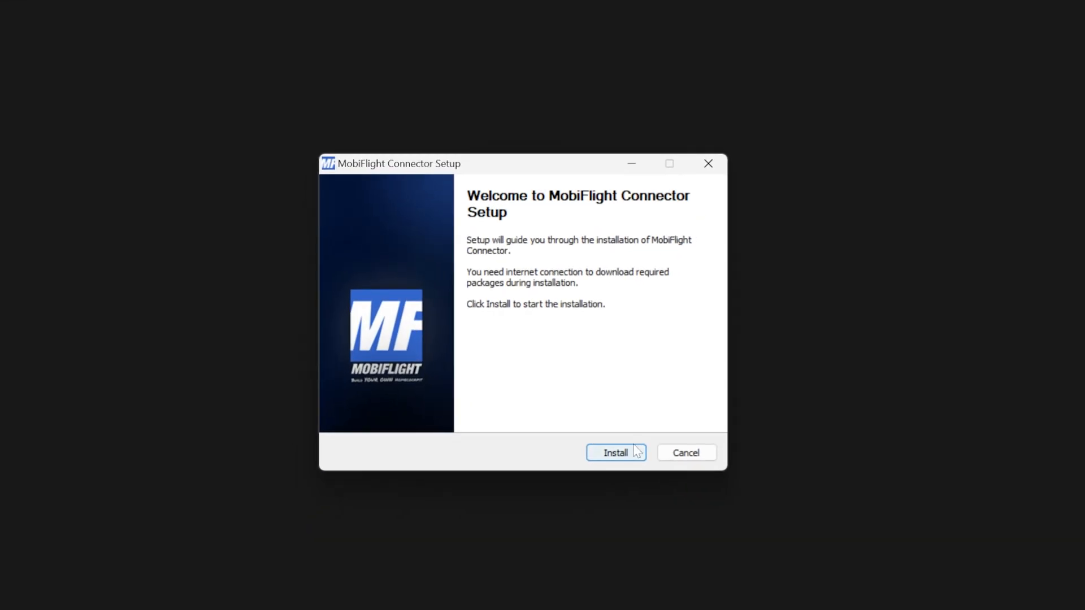
left_click(616, 452)
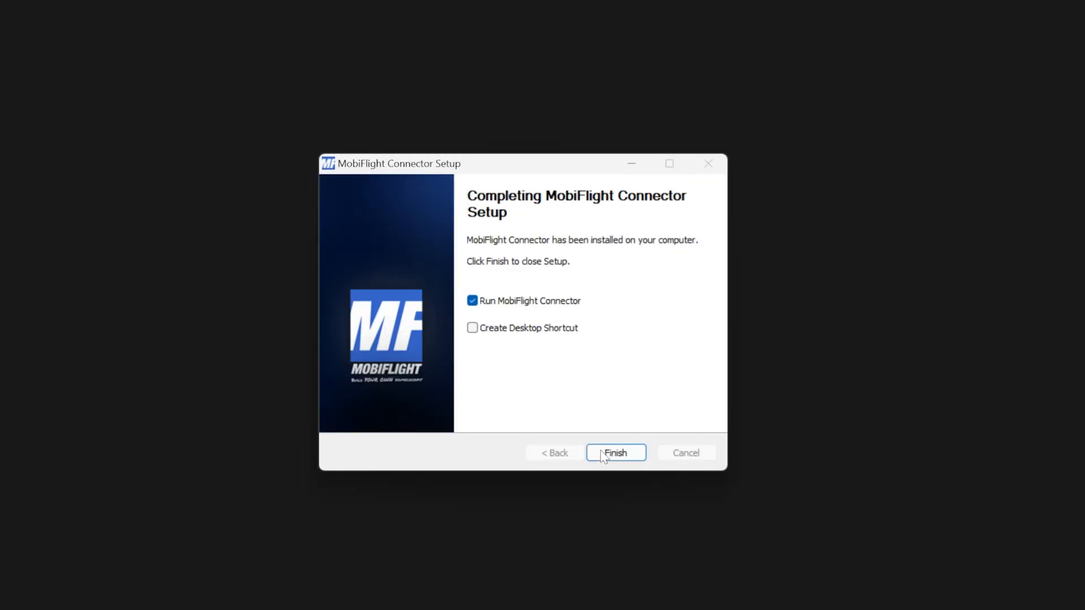
left_click(472, 328)
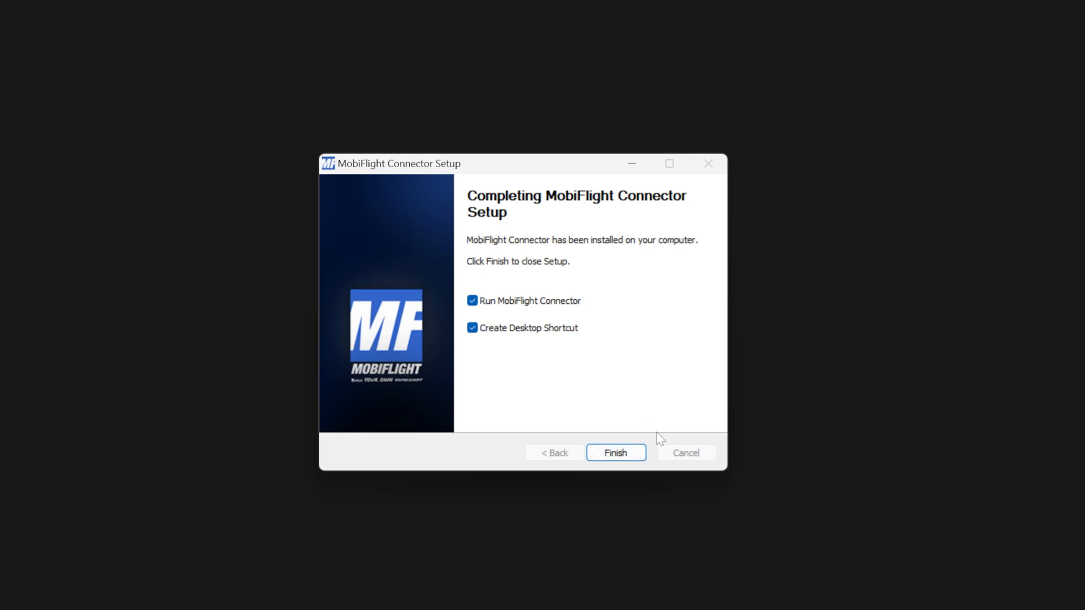
mouse_move(607, 489)
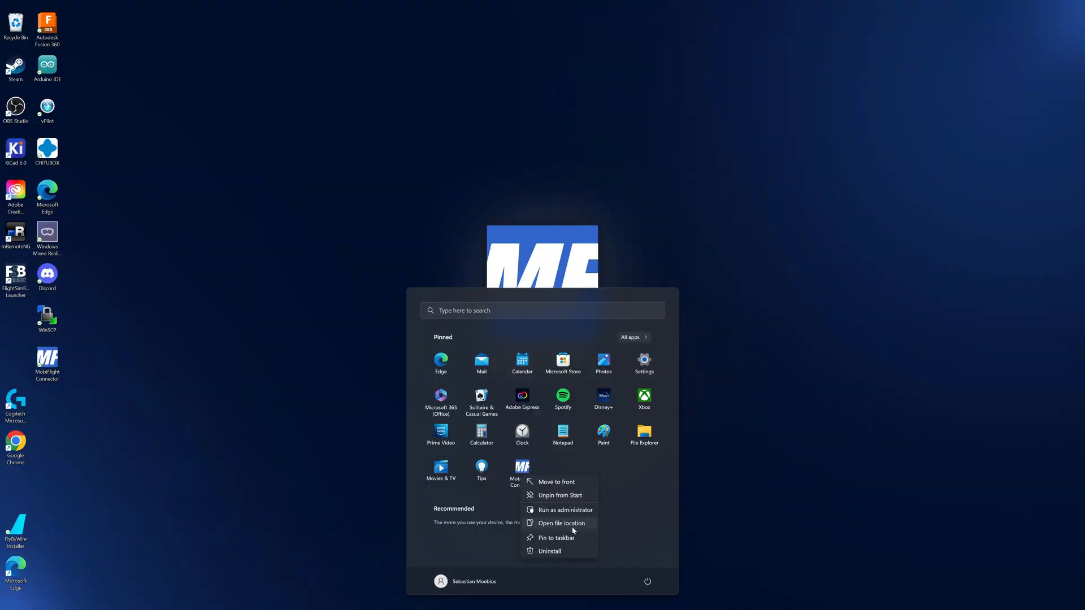
Step: Bring up the uninstall option for MobiFlight Connector from the Start menu
left_click(551, 552)
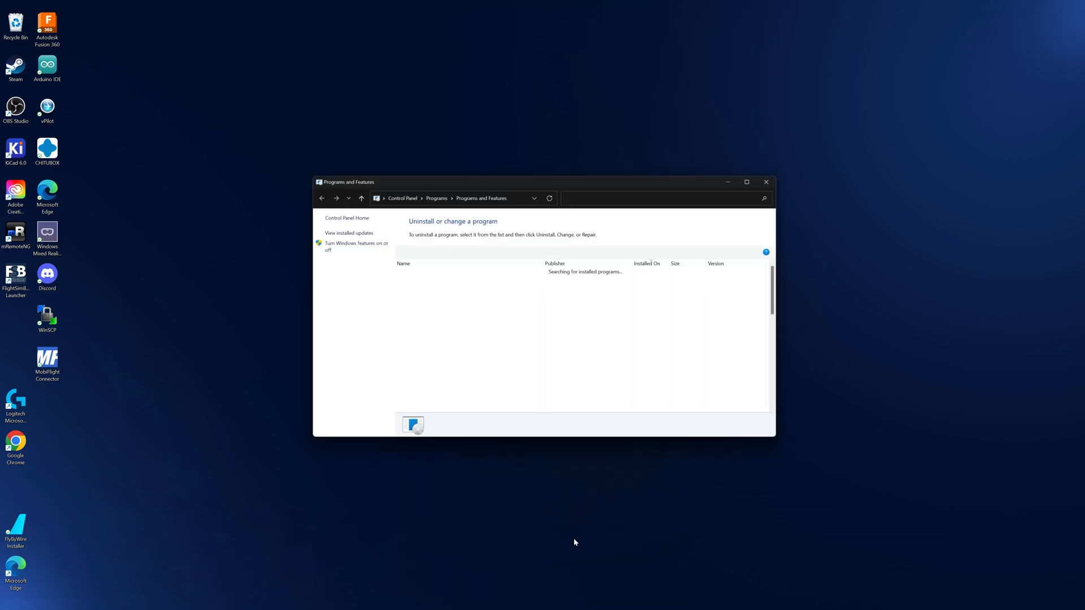
right_click(426, 352)
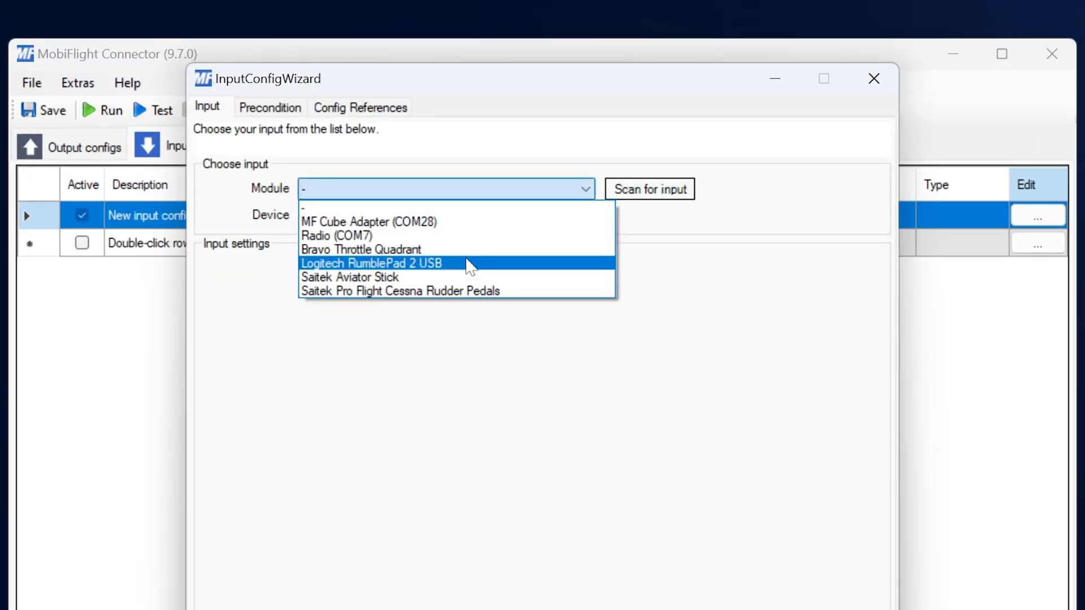
Step: Choose Logitech RumblePad 2 USB as the input module
left_click(649, 188)
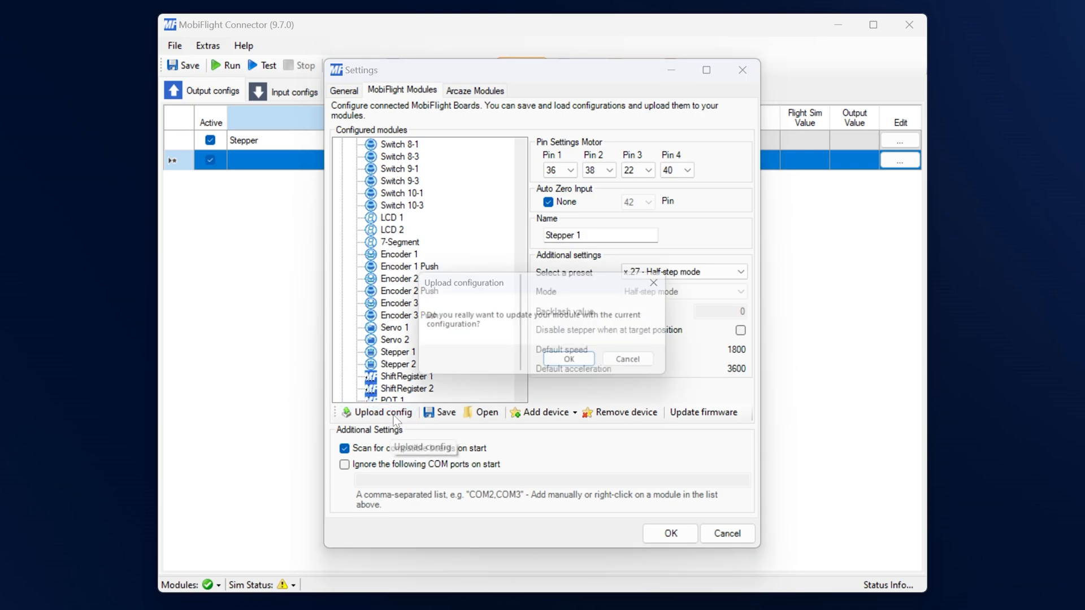
Step: Confirm the configuration upload and review the stepper's max speed setting
left_click(569, 359)
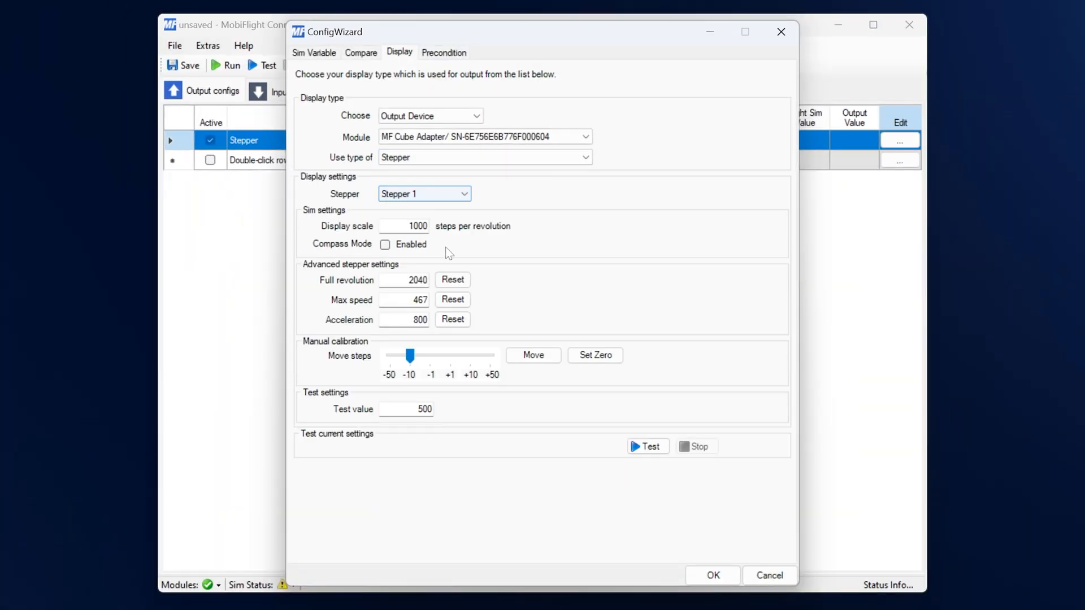
mouse_move(433, 301)
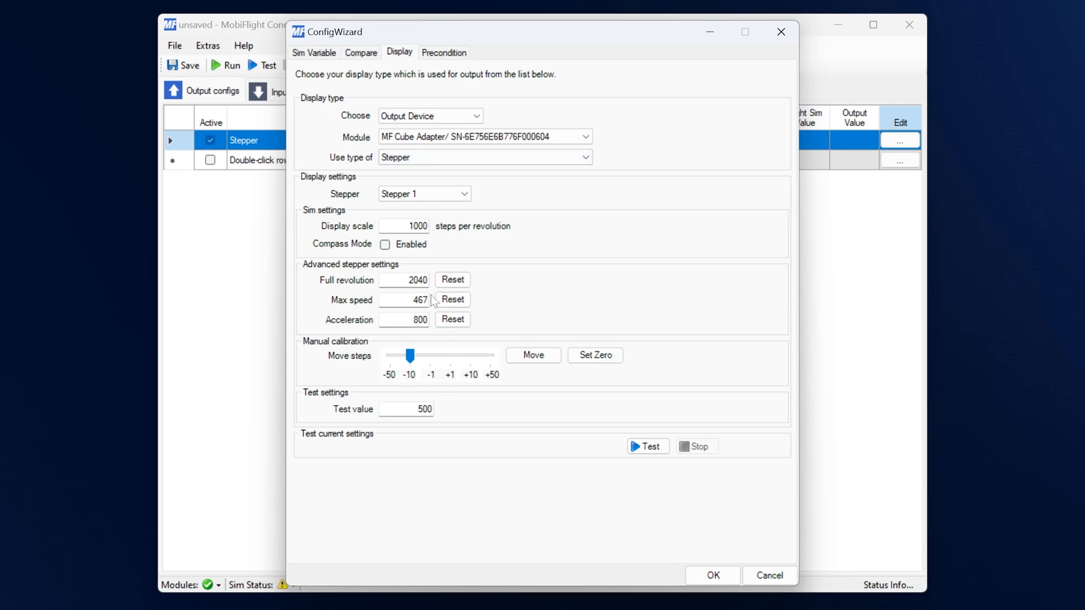
left_click(452, 318)
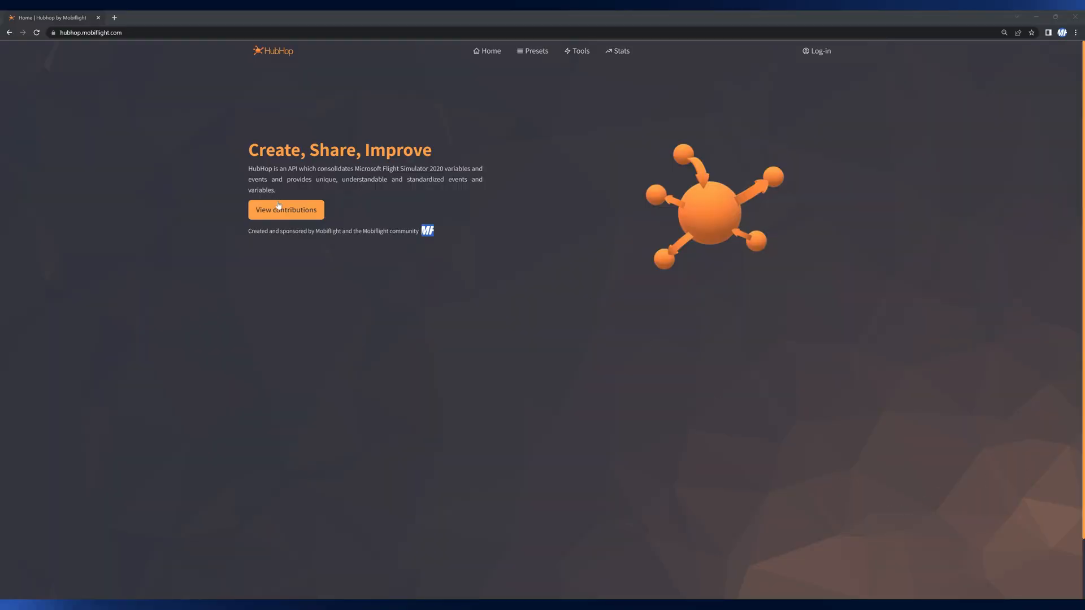
Step: View HubHop contributions for X-Plane filtered to the Zibo vendor and browse the preset list
left_click(285, 210)
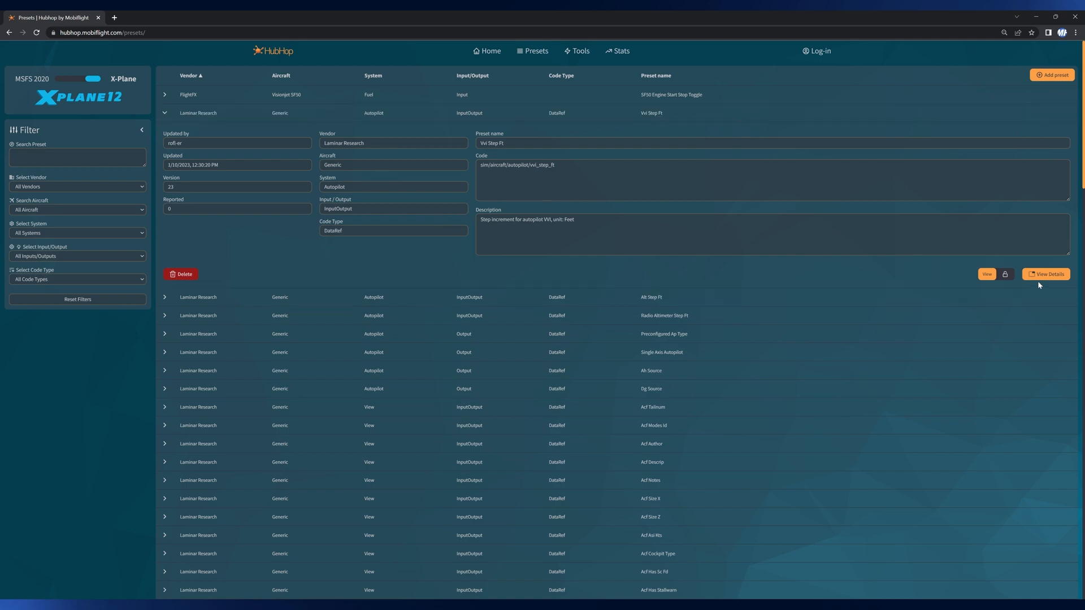
left_click(1047, 273)
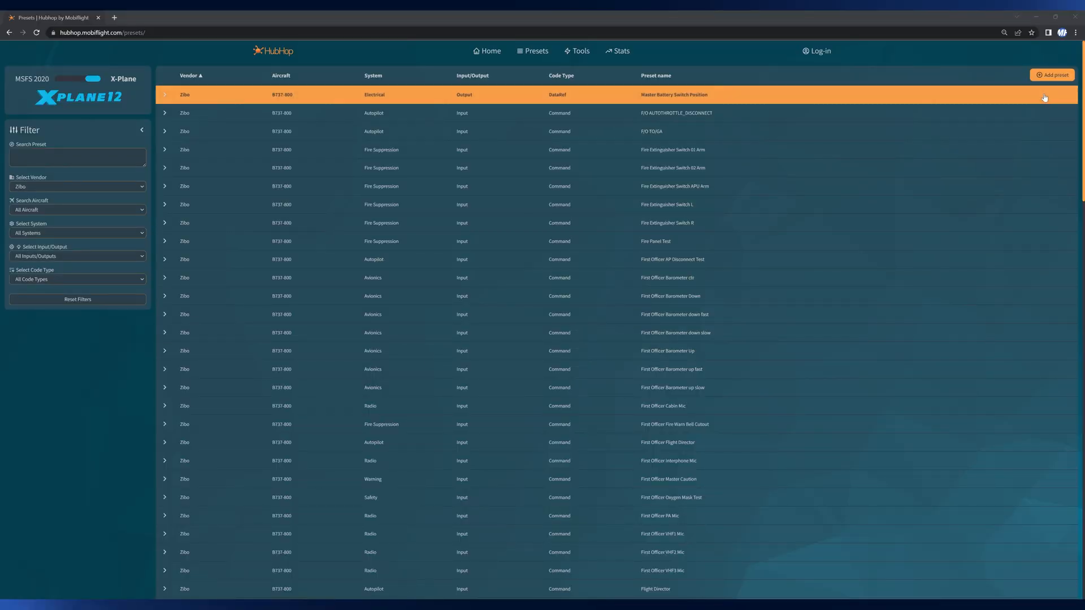
mouse_move(809, 98)
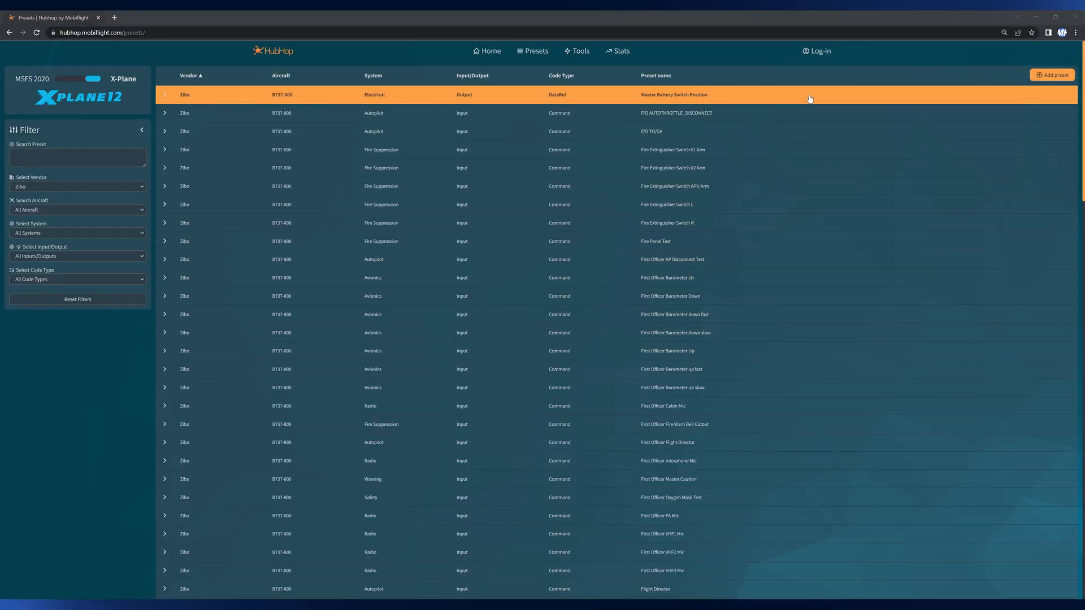
scroll("down", 3)
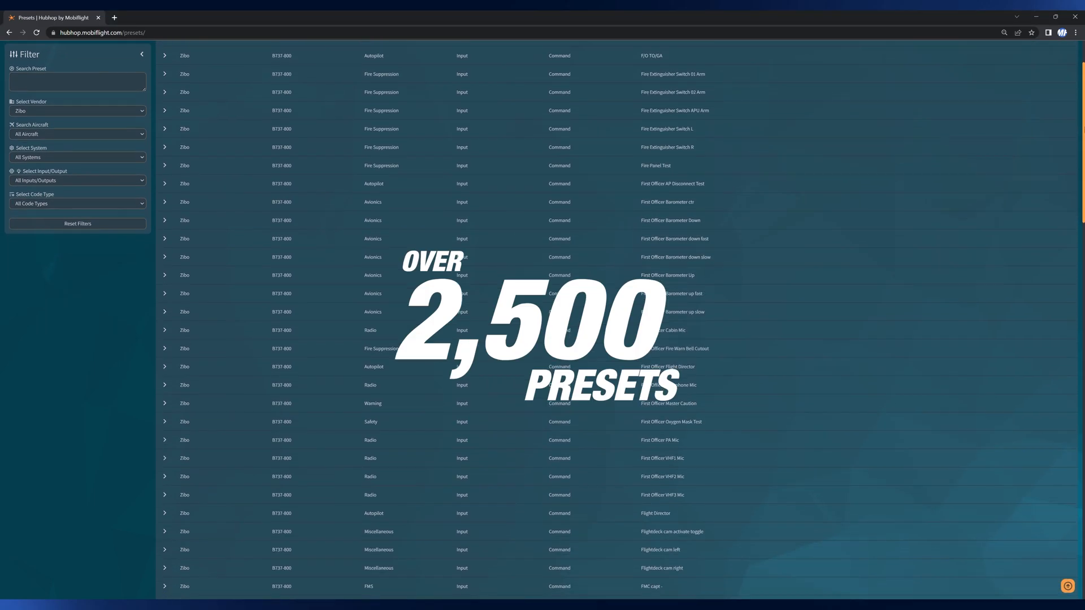
scroll("down", 3)
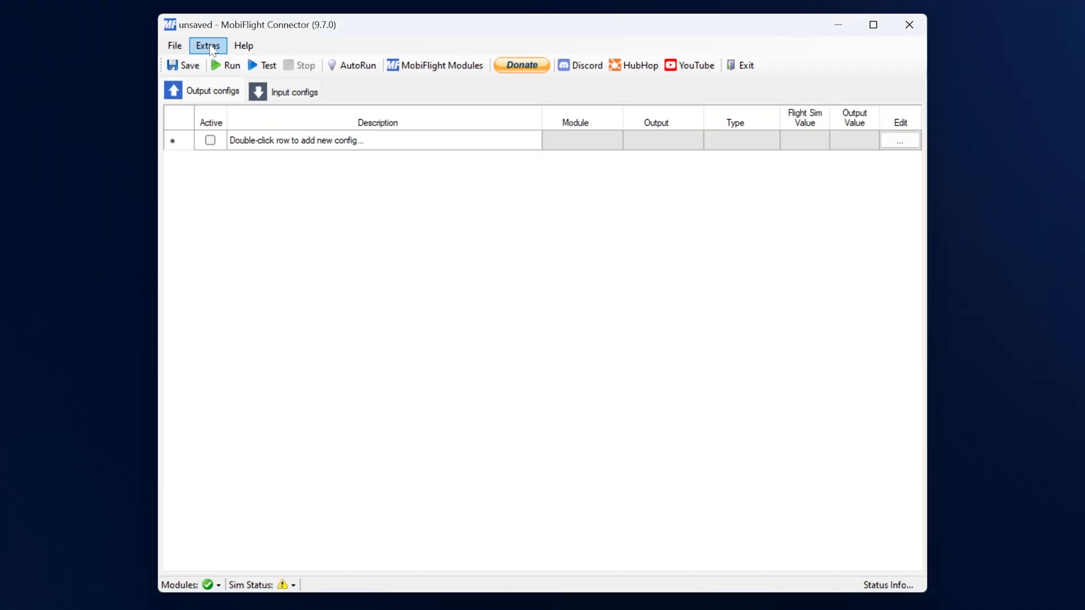
Step: Download the latest HubHop presets via Extras, then look at the Extras > MSFS2020 entry
left_click(208, 45)
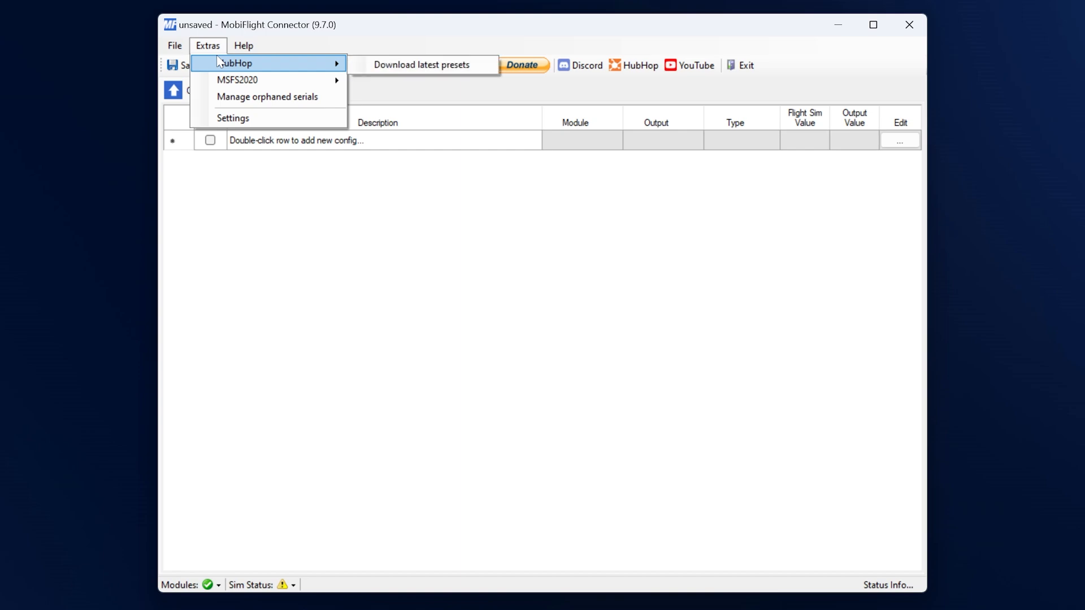
left_click(425, 65)
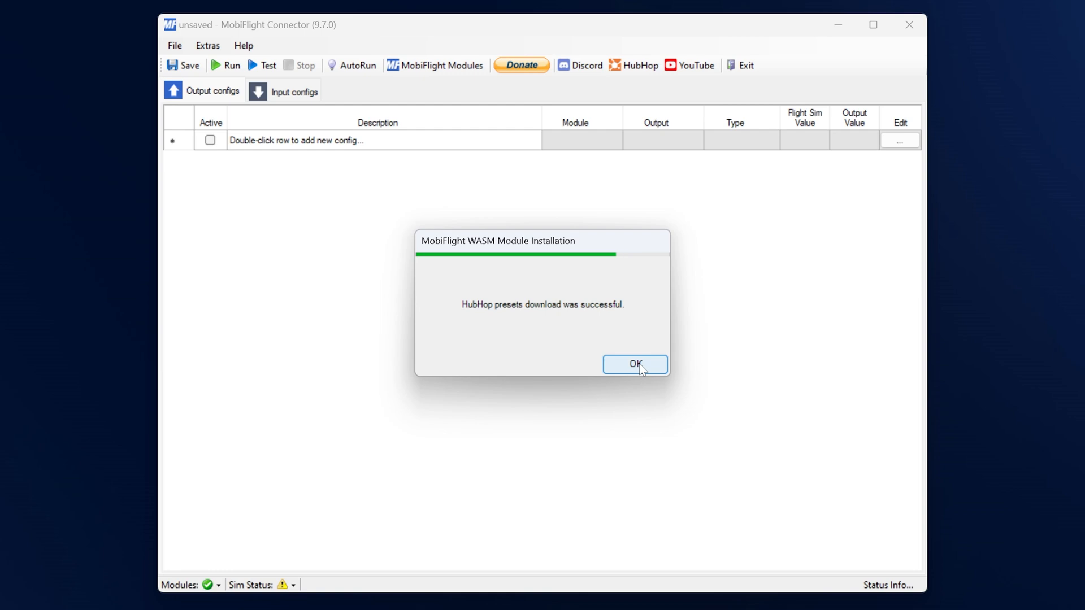
left_click(635, 364)
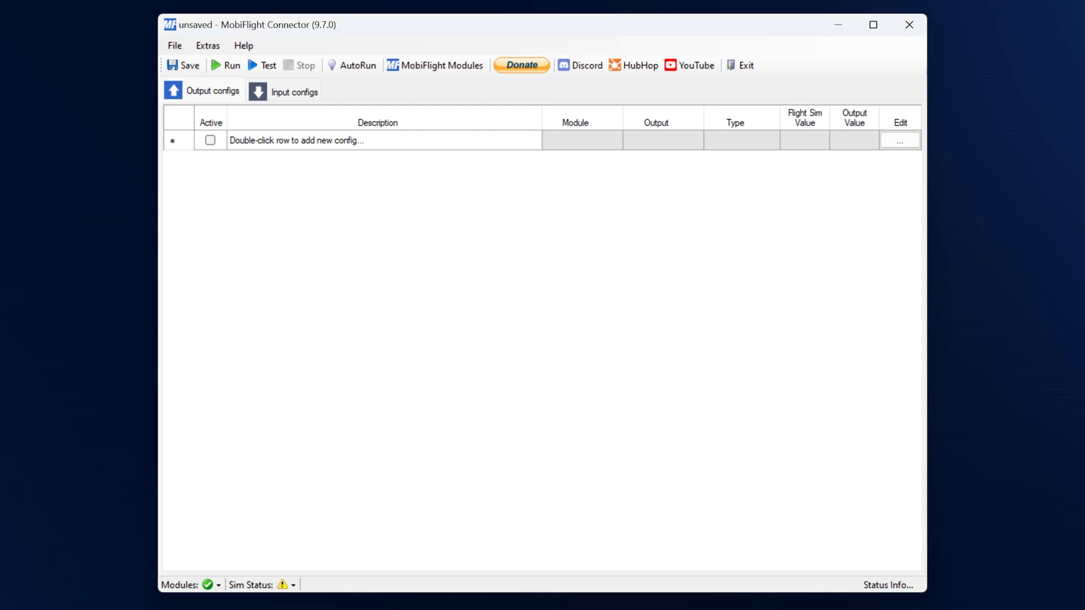
left_click(208, 45)
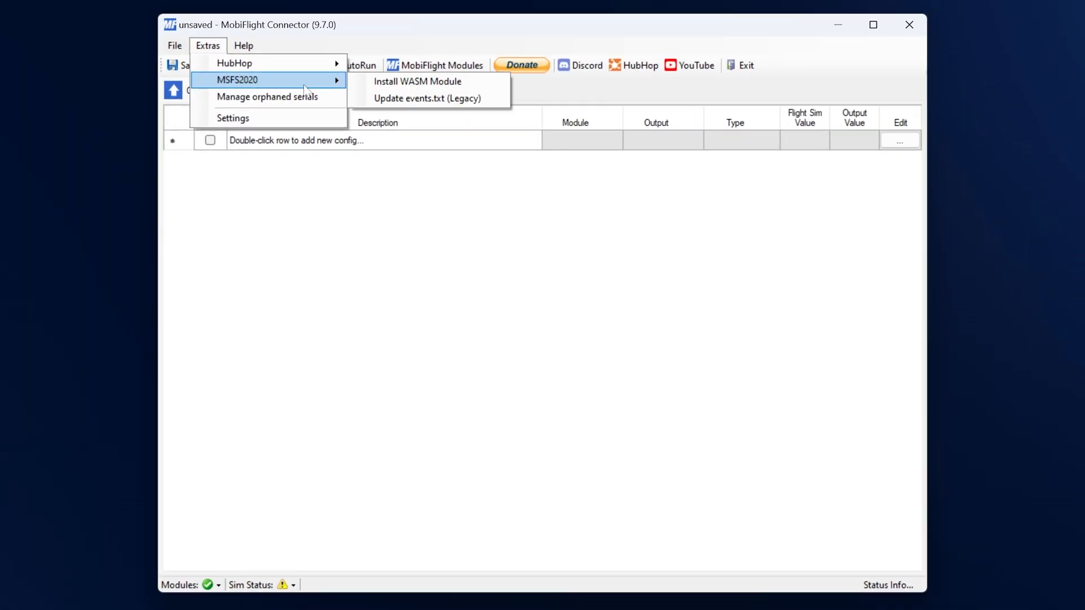
left_click(431, 97)
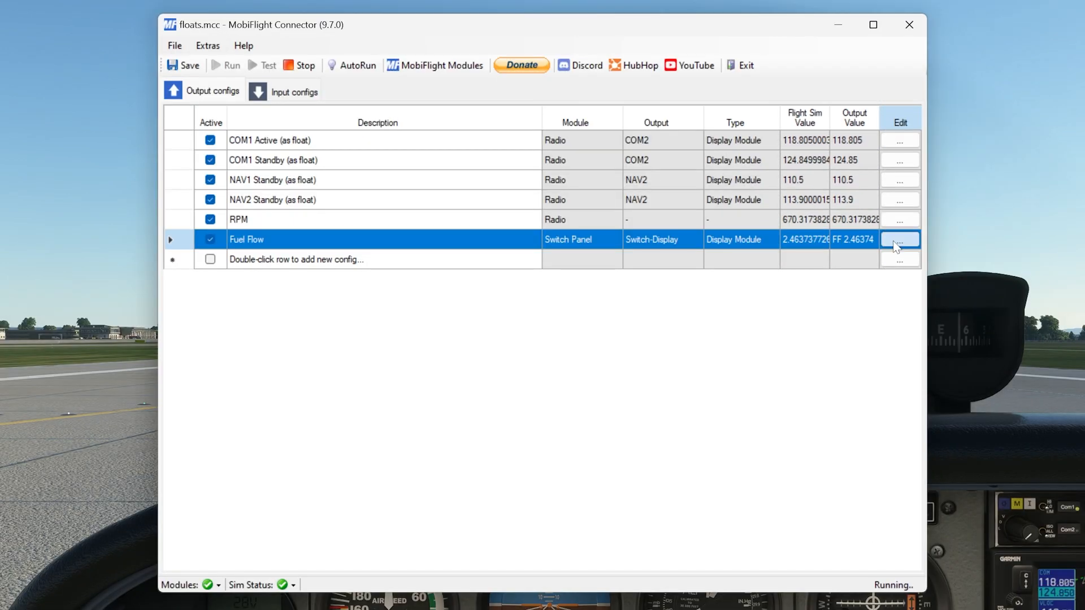
Step: Edit the COM1 Active output and enter the transform Floor($*100)
left_click(900, 239)
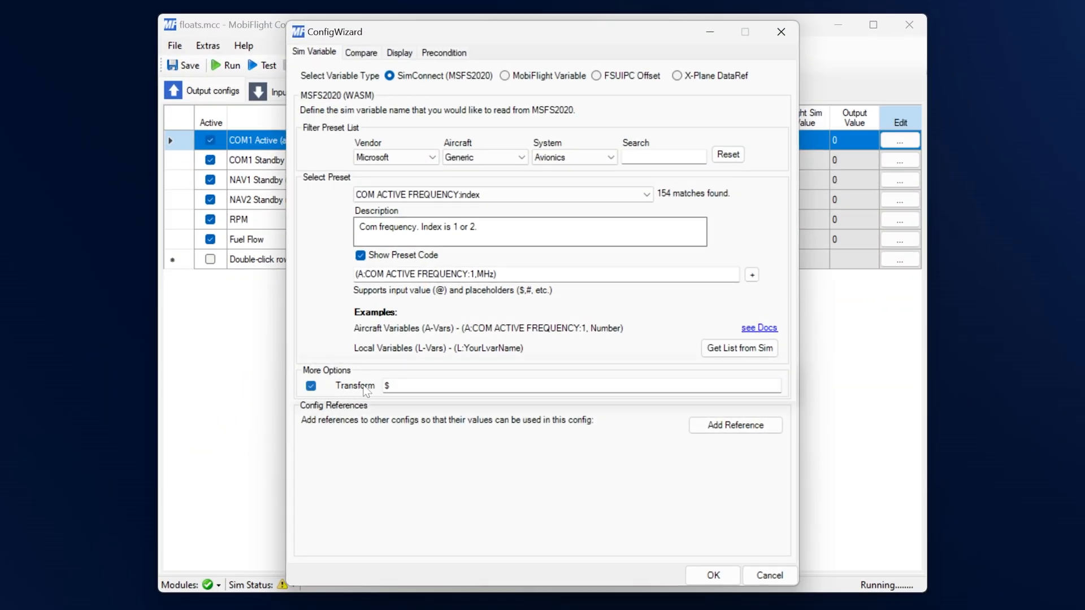
type("Floor($*100")
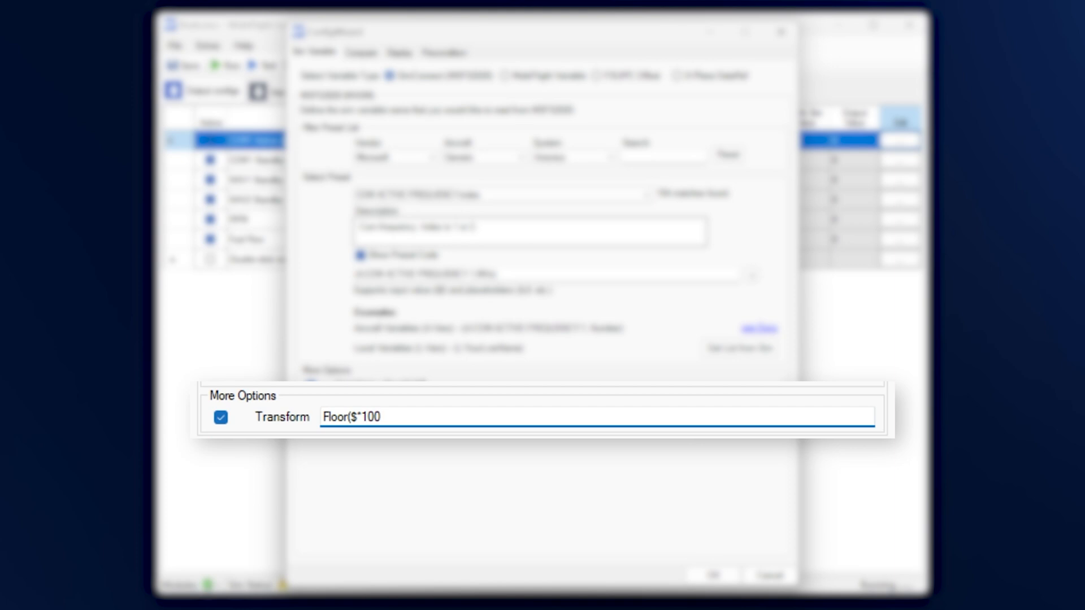
type(")")
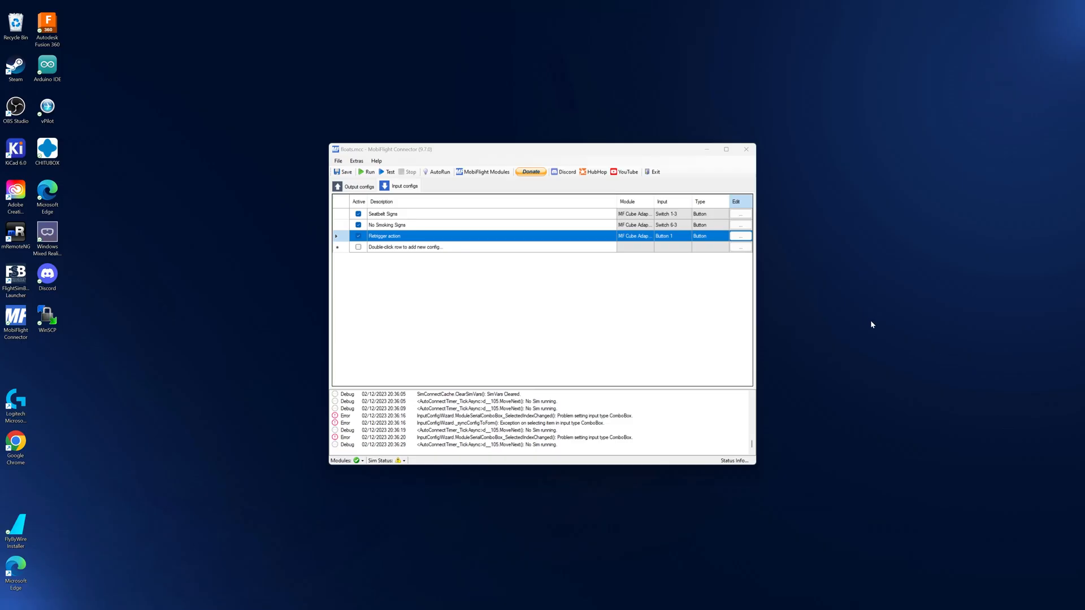
Step: Give the Retrigger input the action type MobiFlight - Variable and run the configuration
left_click(739, 235)
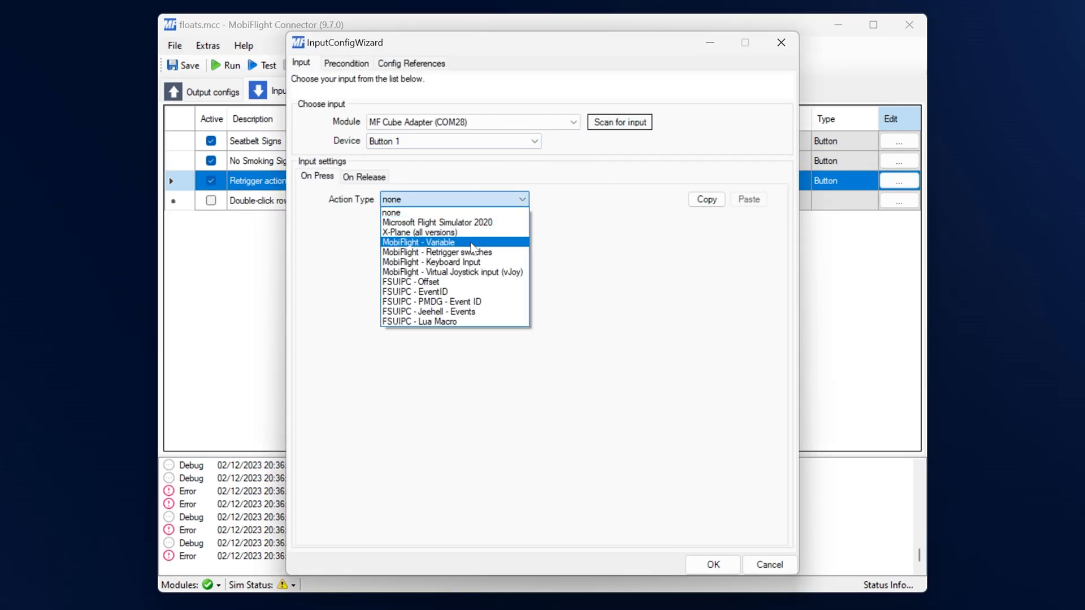
left_click(432, 252)
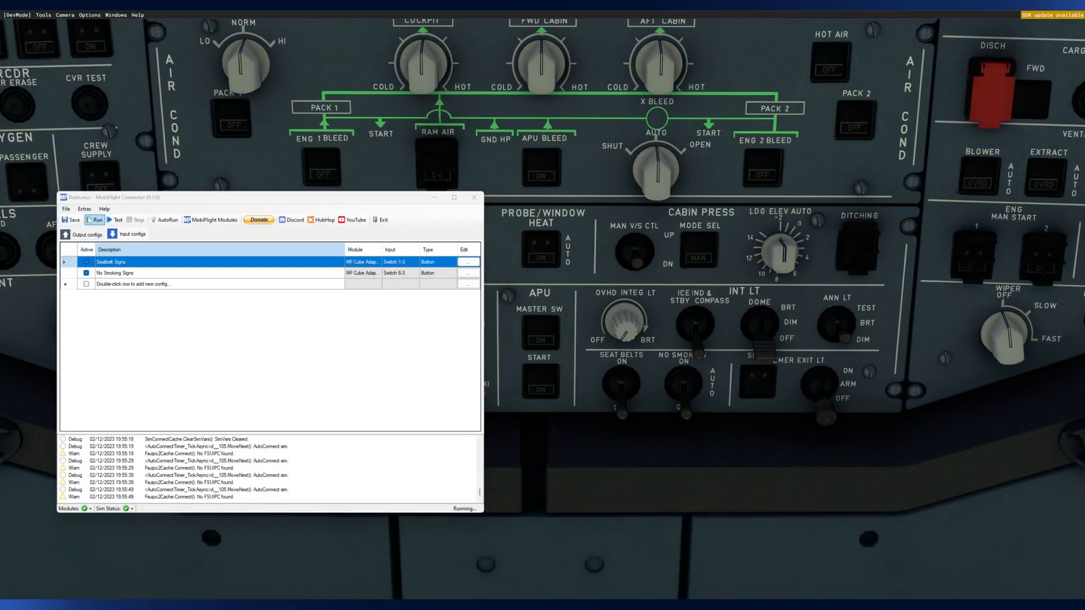
left_click(95, 220)
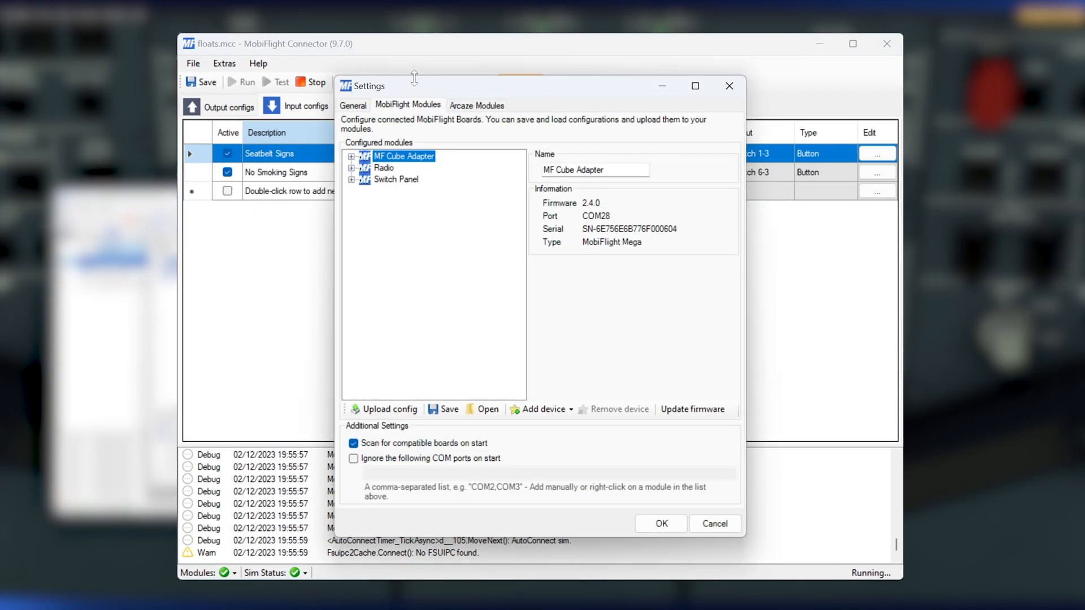
Step: Switch to the General settings page and enable the auto-retrigger option
left_click(352, 105)
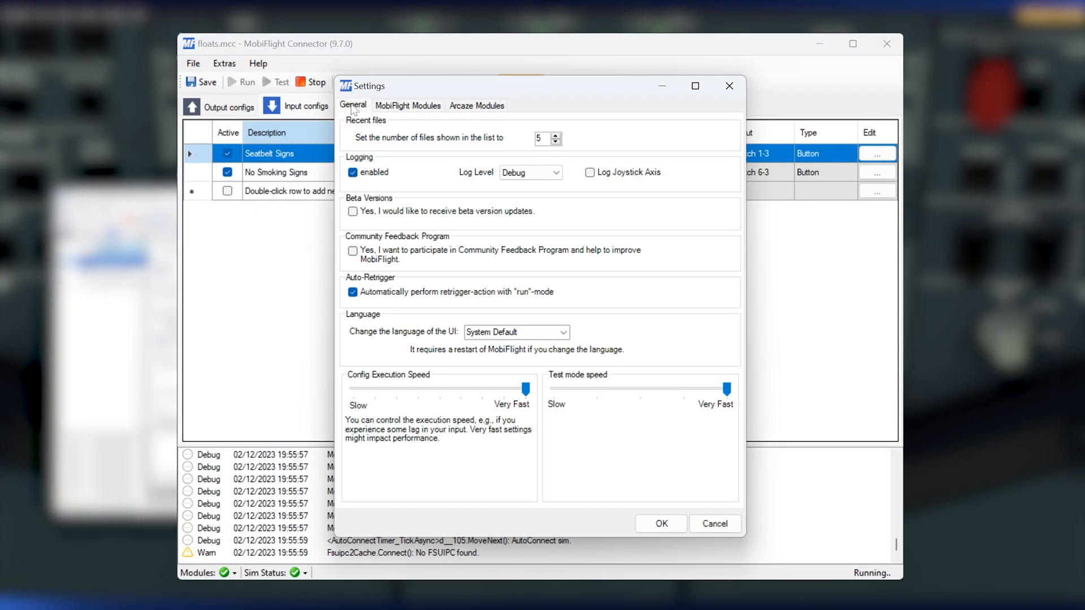
left_click(353, 292)
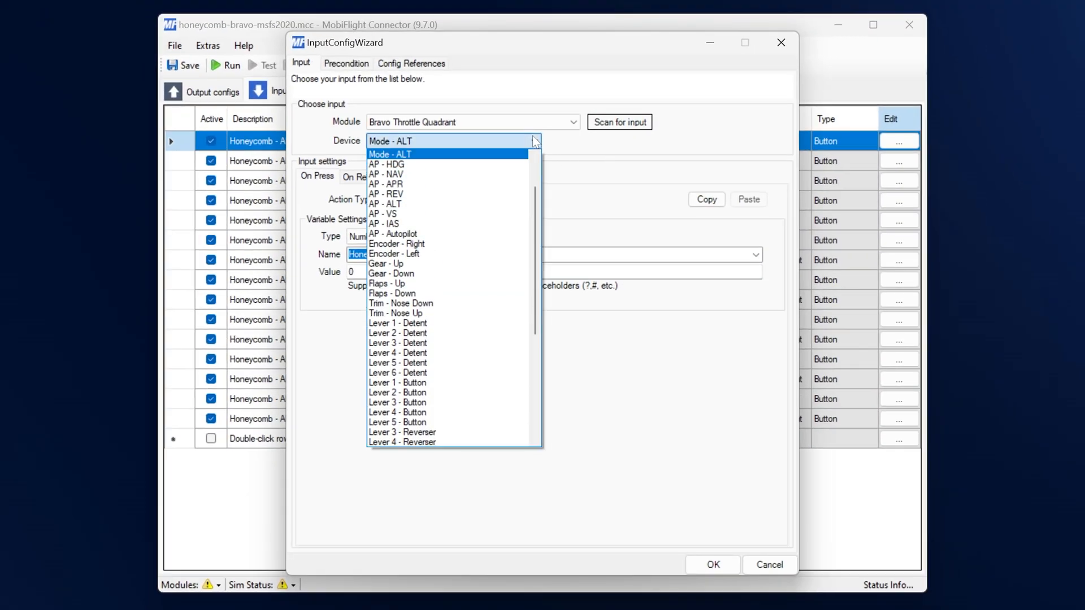
Step: Scroll through the Bravo Throttle Quadrant module's device input list
scroll("down", 3)
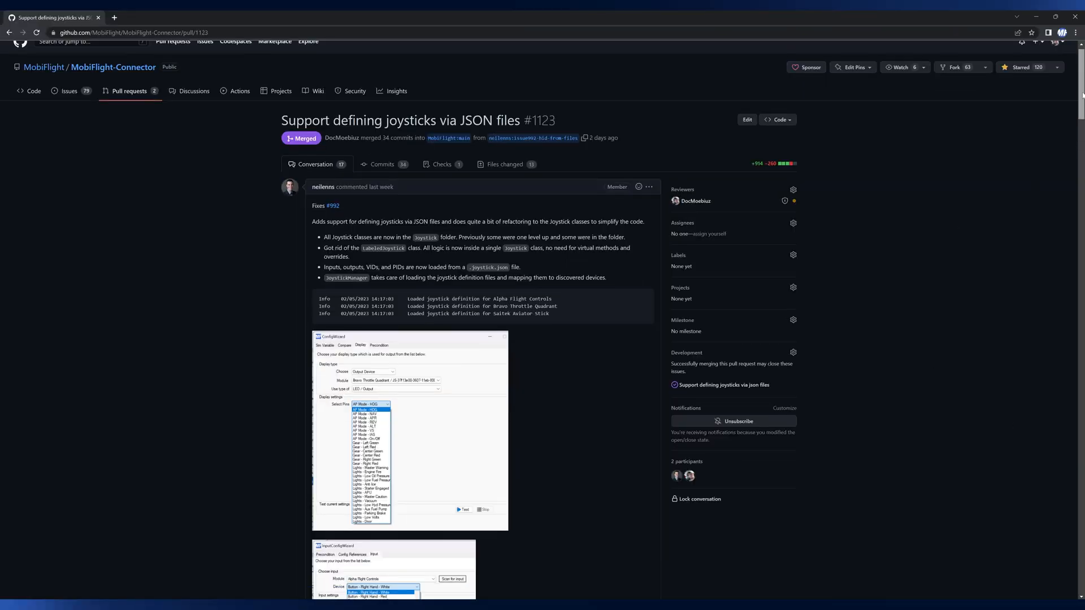
scroll("down", 3)
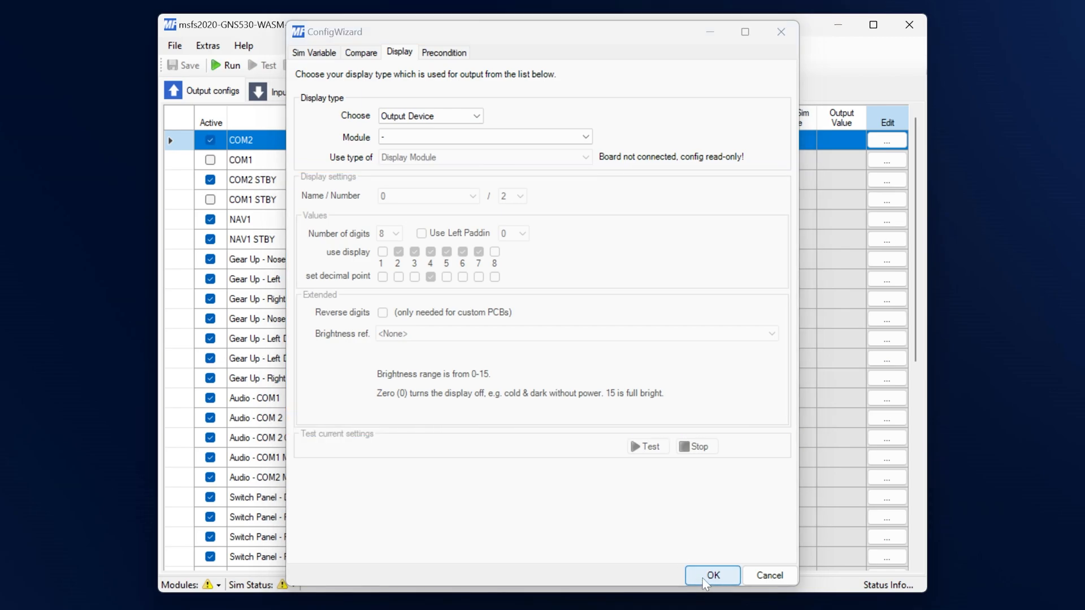
Step: Check the Gear Up - Nose and LCD2 Output (16x2) configs keep their settings, then inspect an input config
left_click(712, 575)
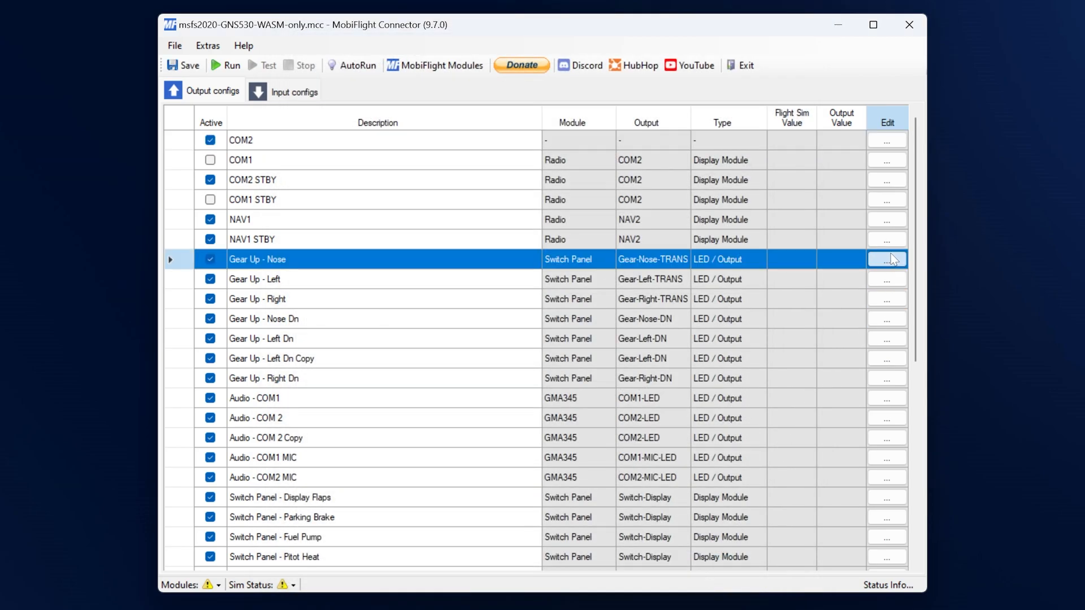
left_click(887, 259)
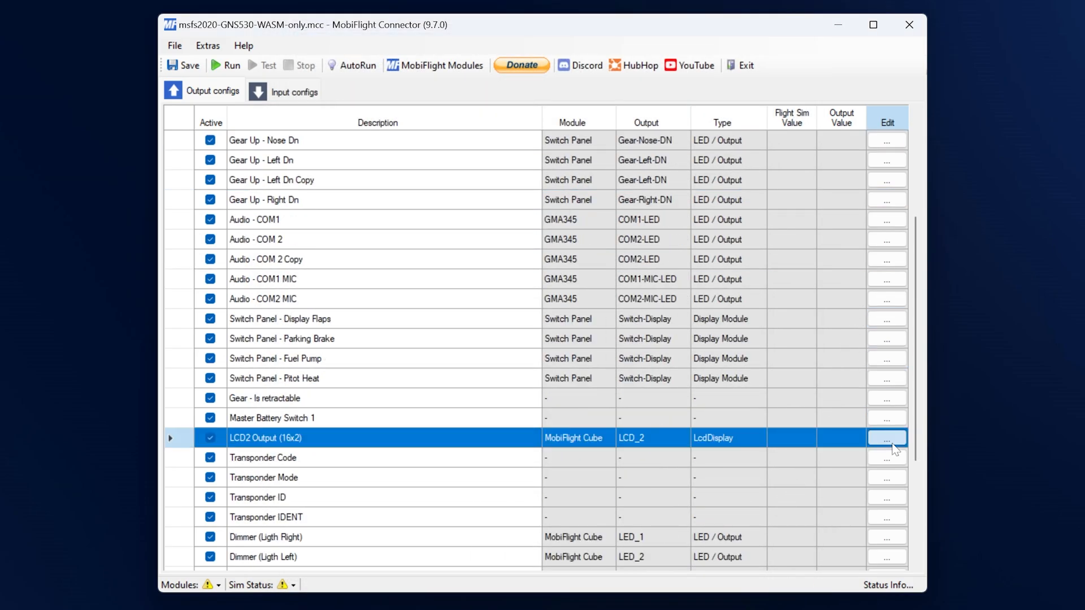
left_click(886, 439)
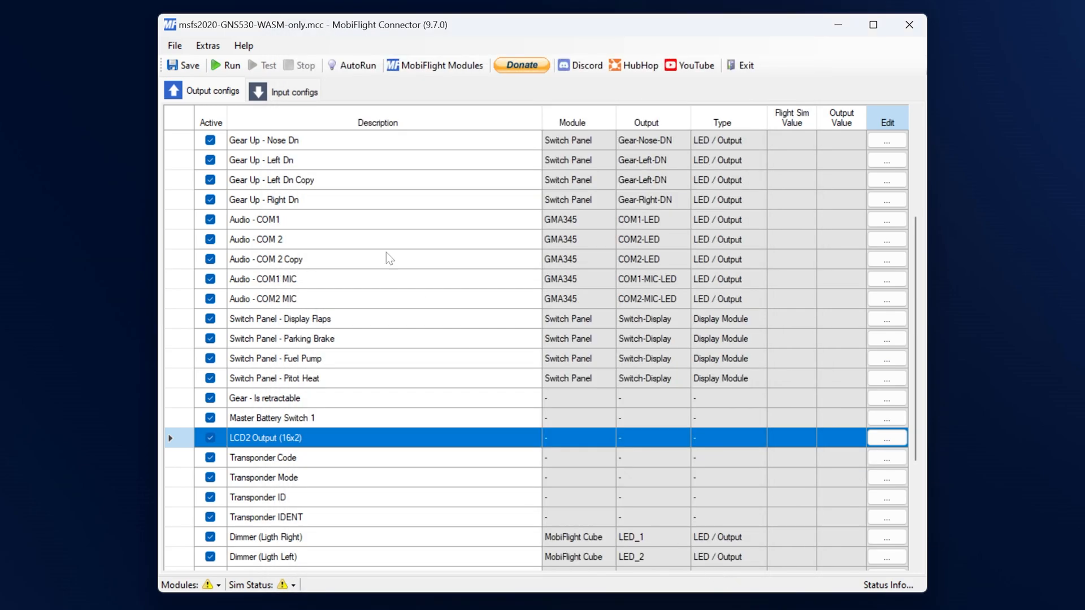
left_click(293, 90)
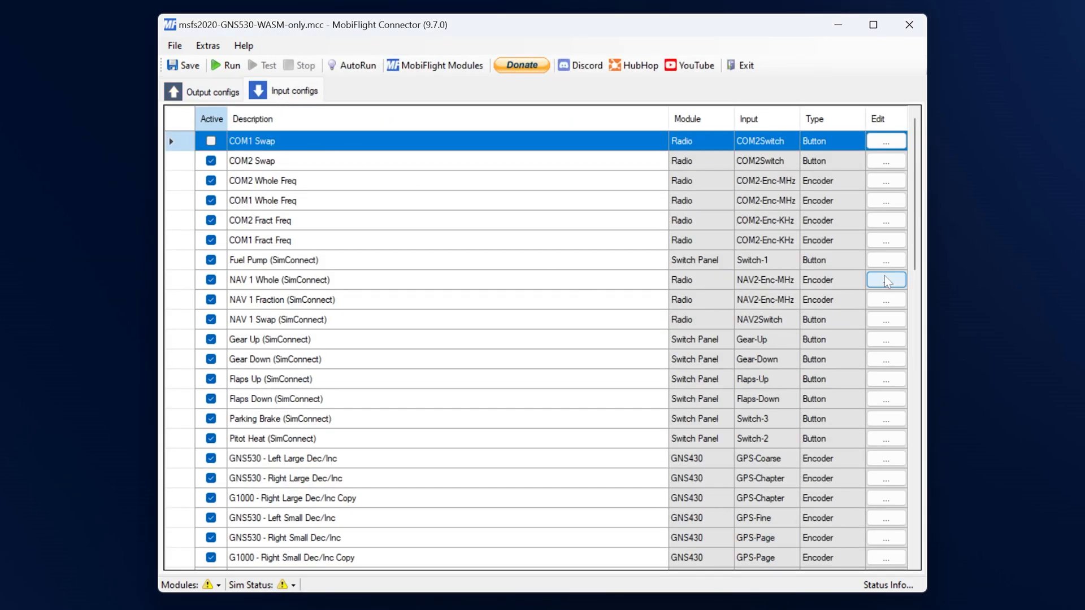
left_click(885, 280)
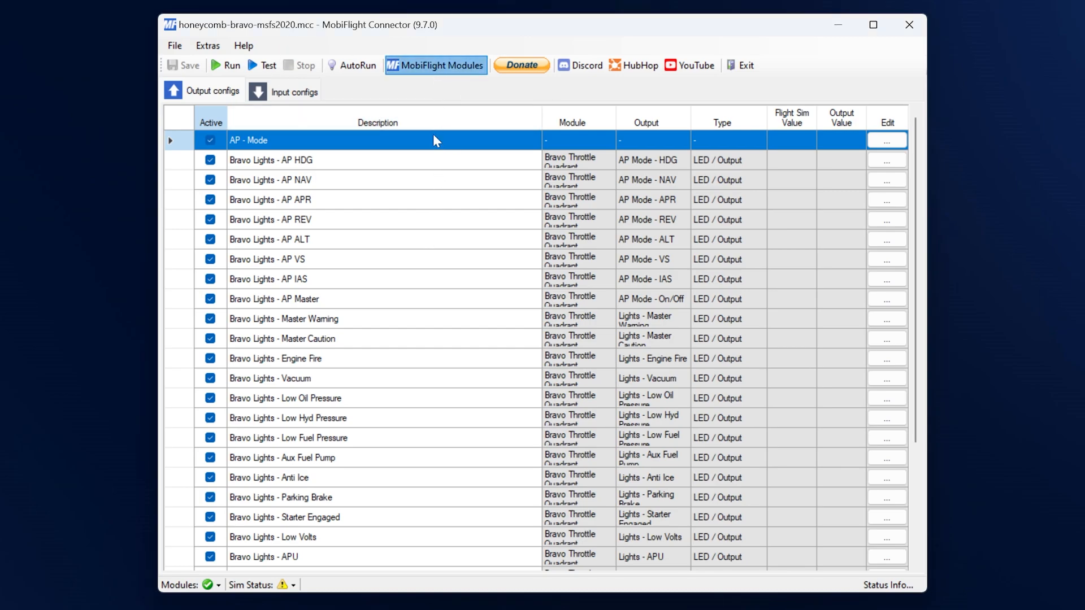
Step: Reset the MF Cube Adapter board, removing its firmware so it shows as an Arduino Mega 2560
right_click(398, 144)
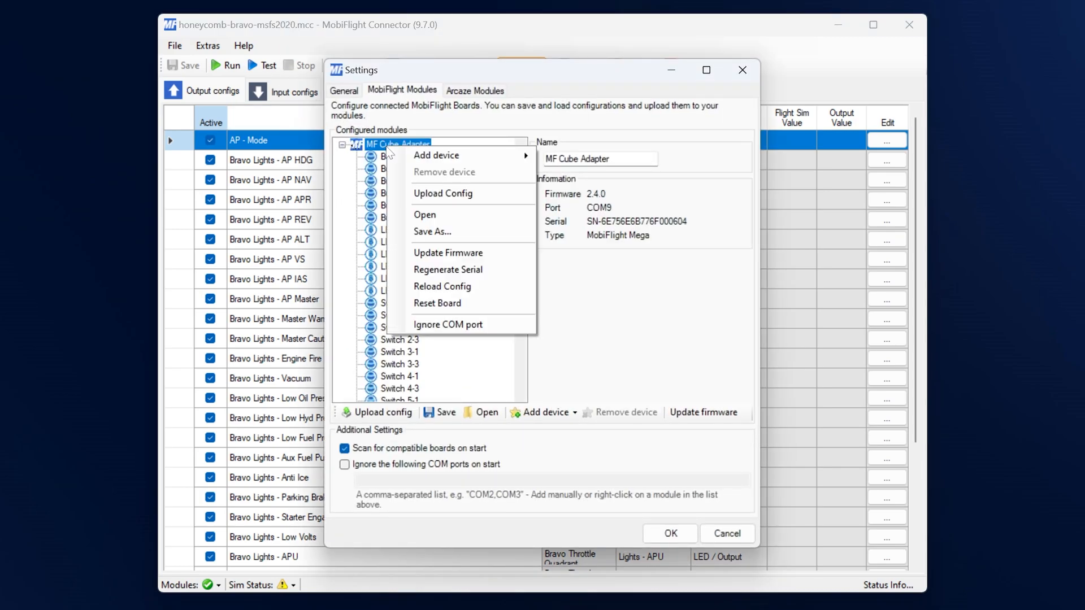
left_click(437, 303)
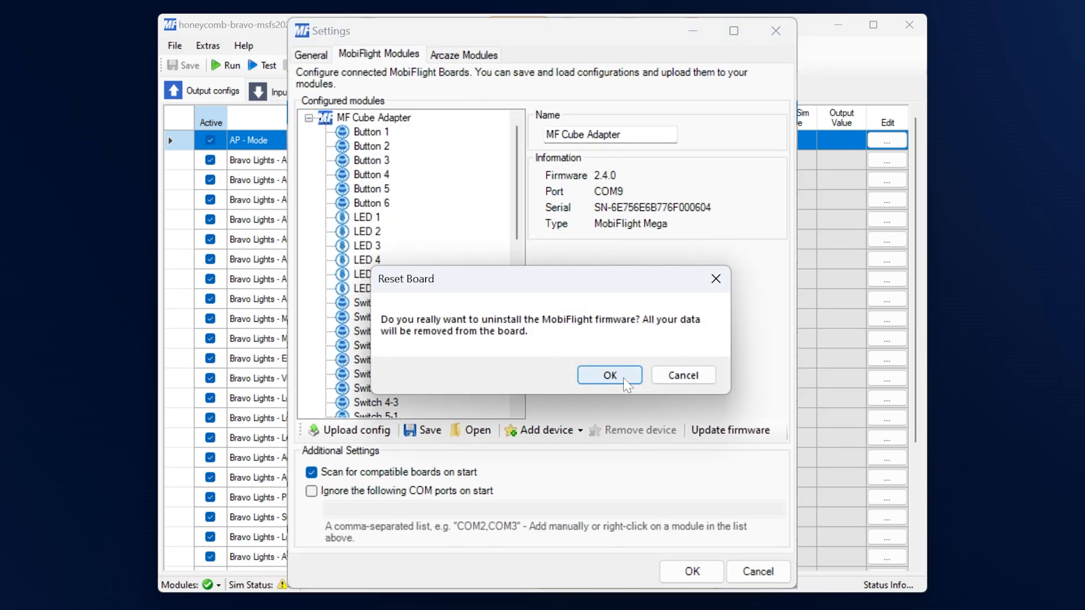
left_click(609, 376)
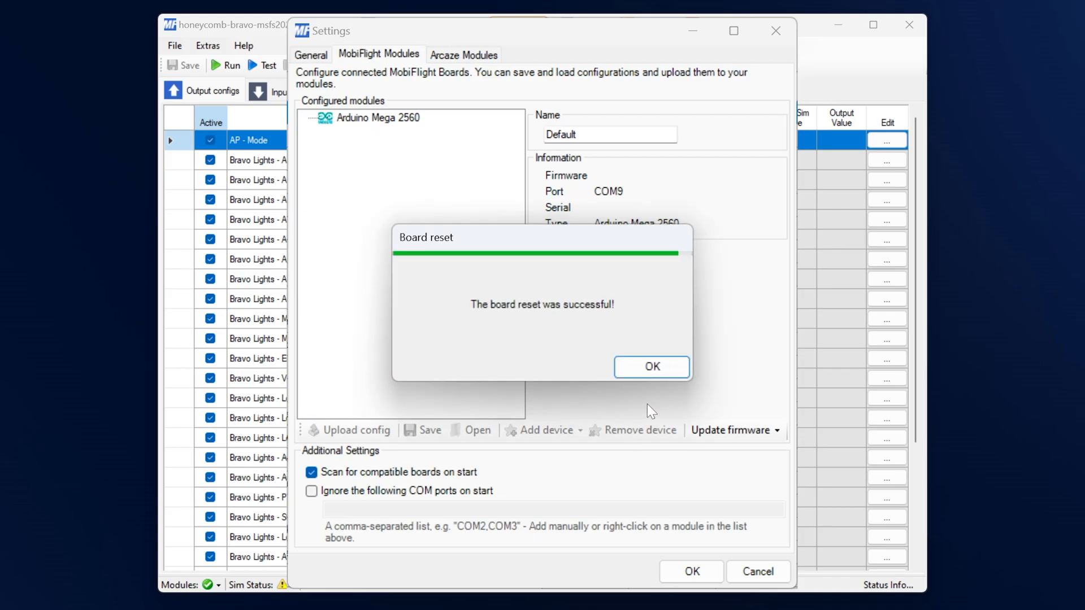
left_click(651, 366)
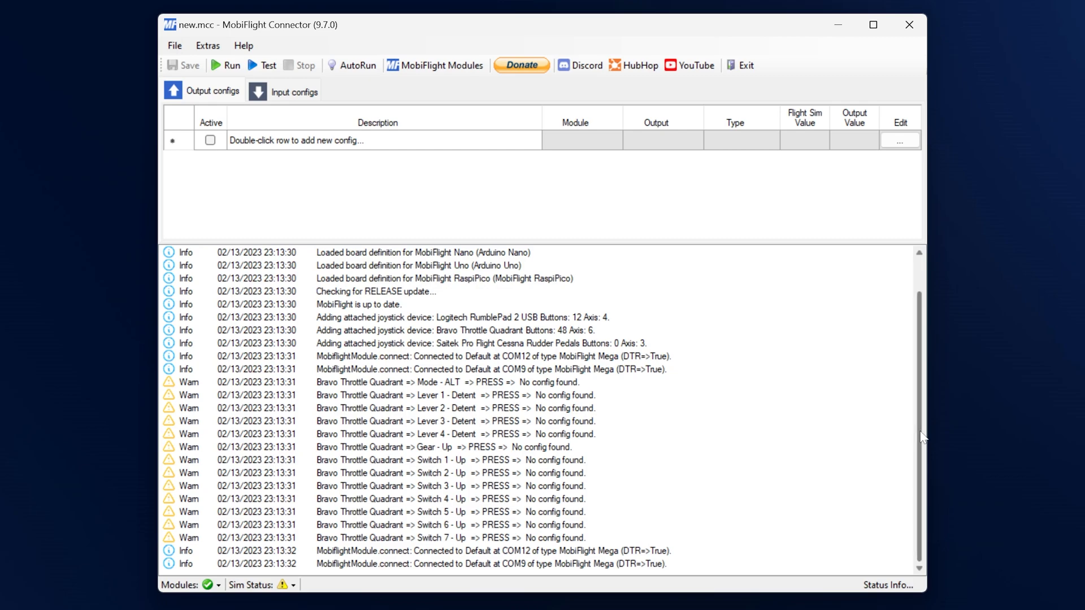
mouse_move(492, 150)
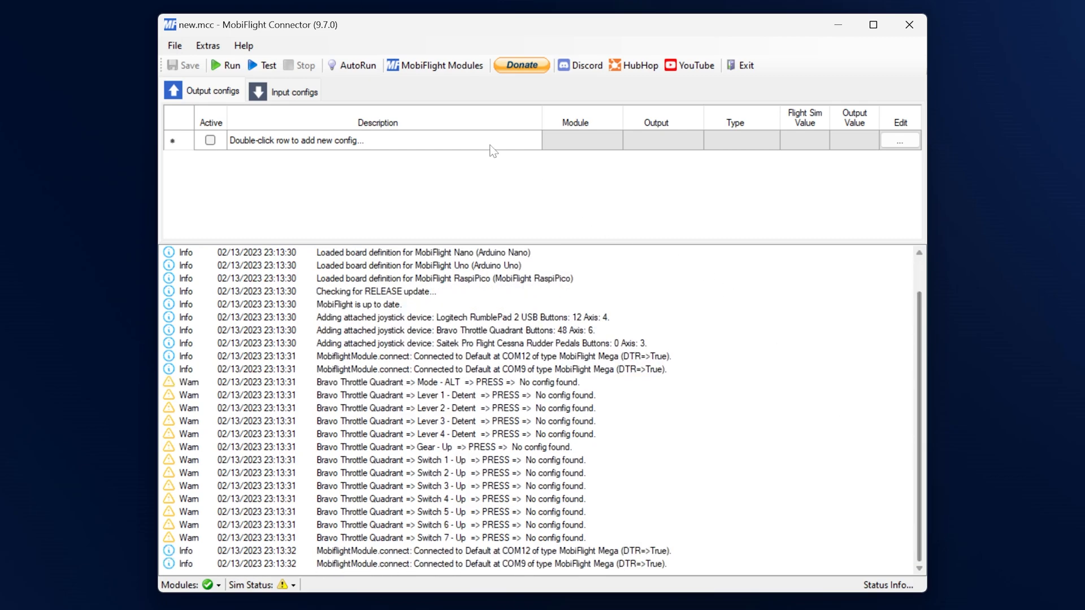
Step: Switch the Log Level from Info to Debug in the General settings and confirm
left_click(441, 66)
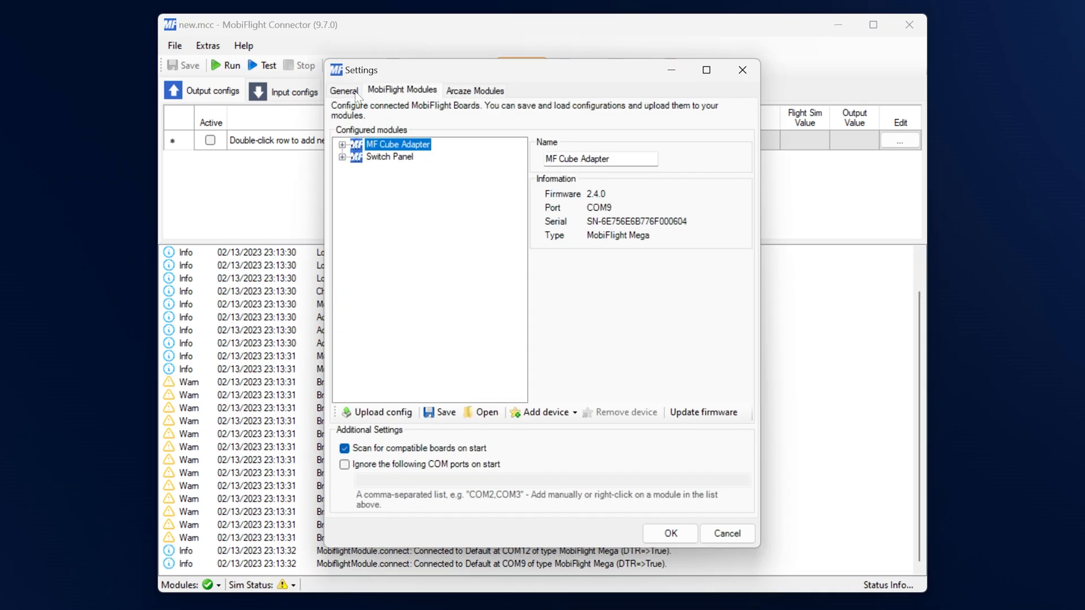
left_click(345, 90)
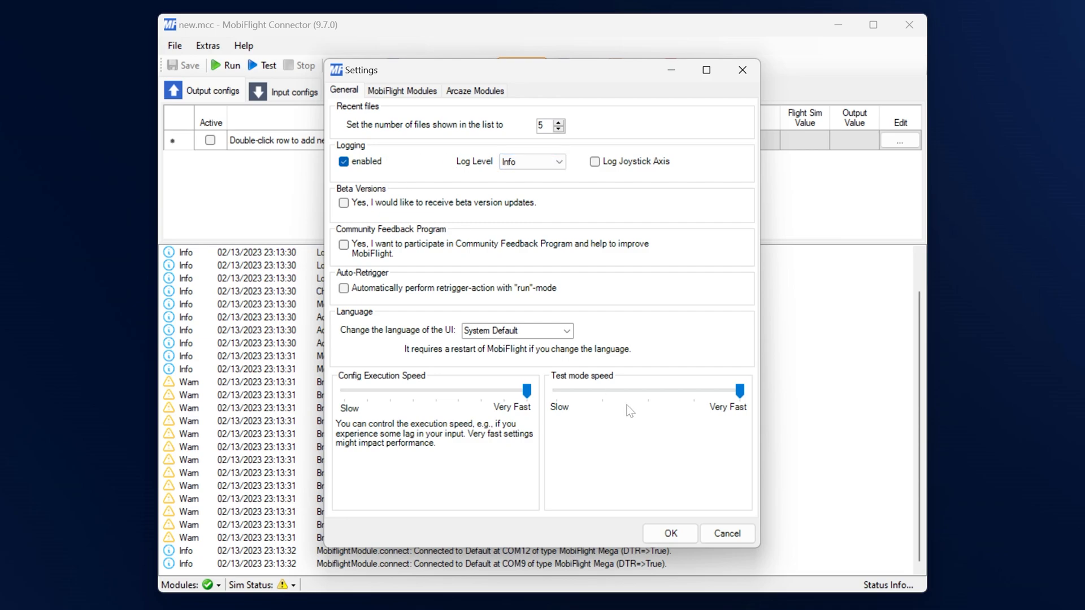
left_click(555, 162)
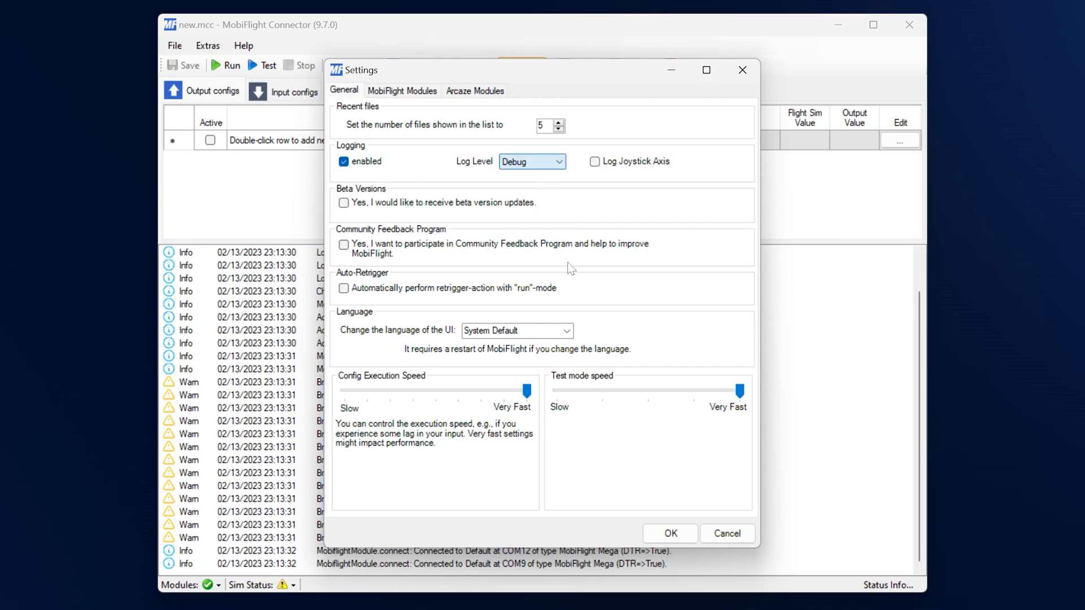
left_click(671, 534)
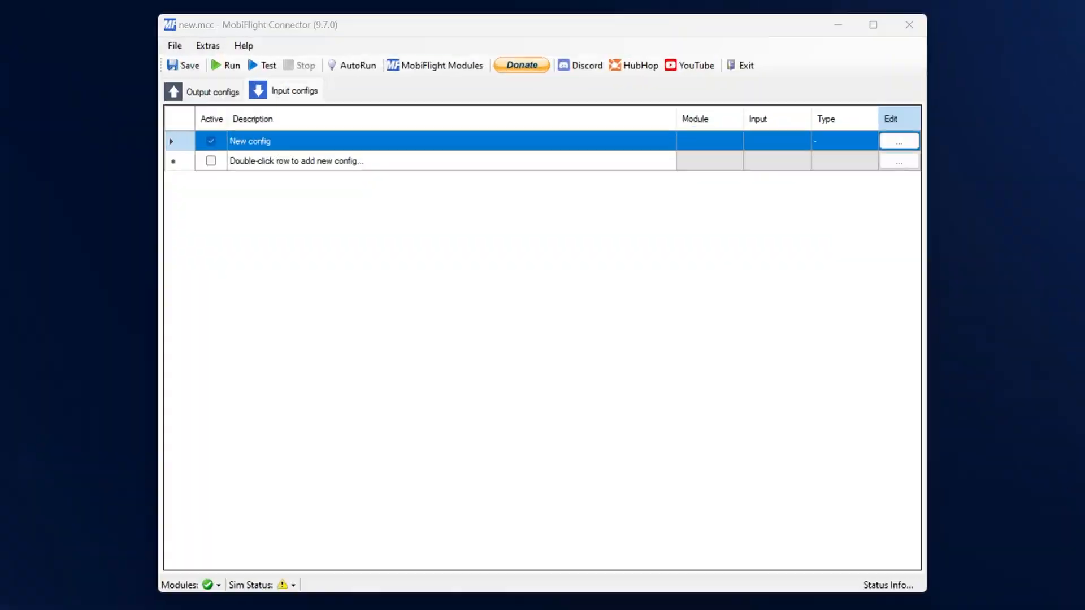
Step: Edit the New config and scan for input, detecting the Bravo Throttle Quadrant's AP - HDG button
left_click(899, 141)
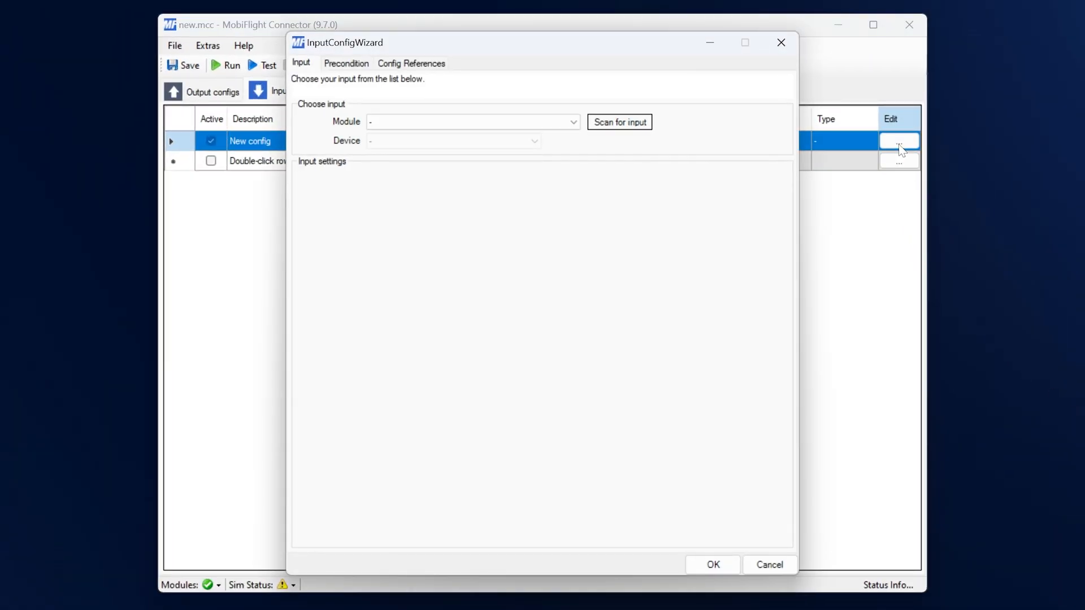
mouse_move(639, 142)
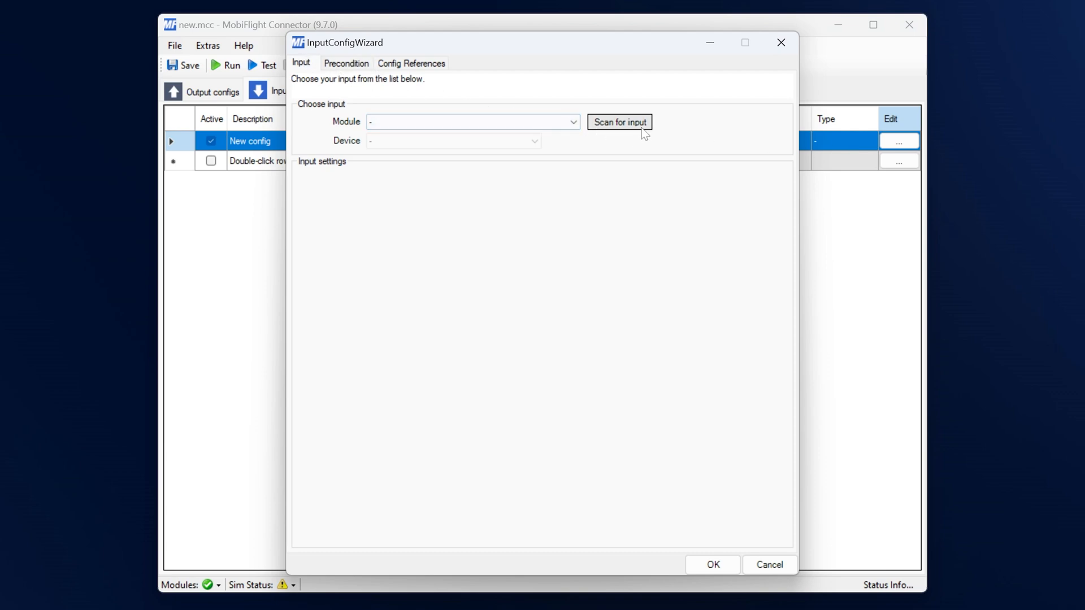
left_click(619, 122)
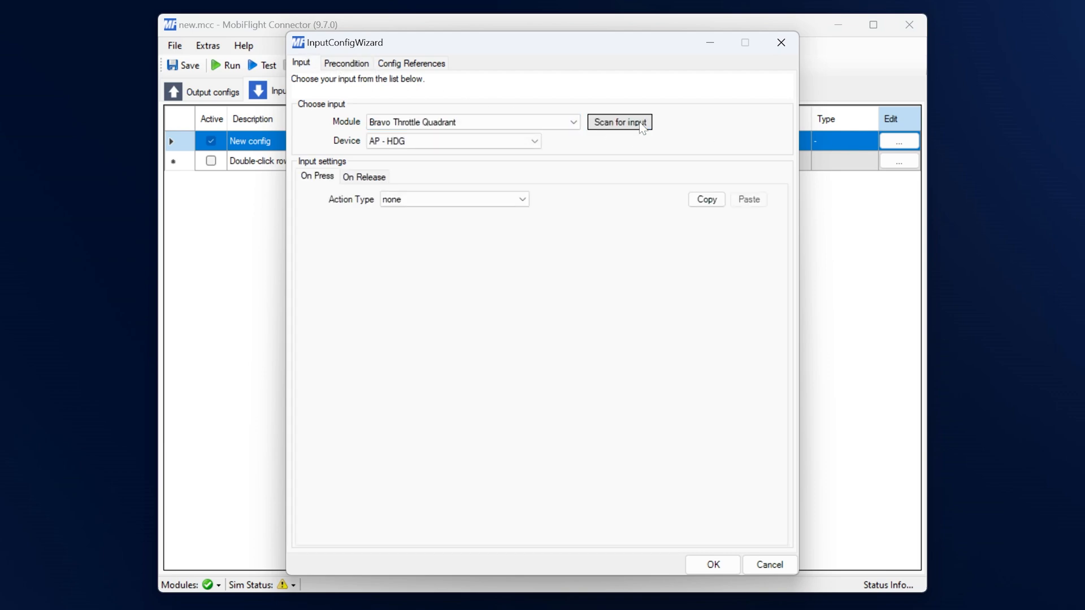
left_click(346, 64)
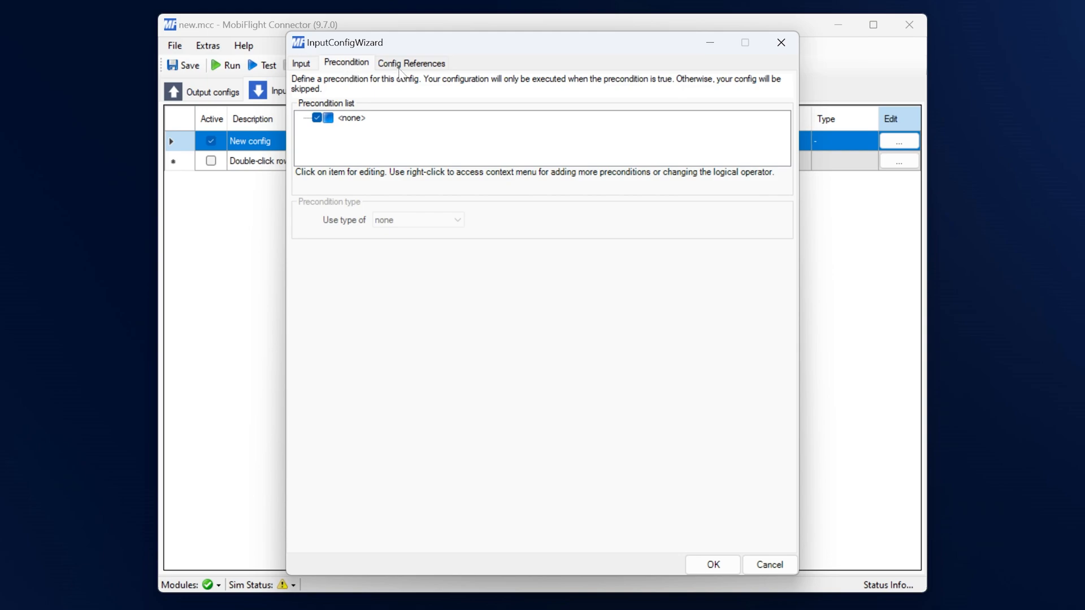
left_click(713, 565)
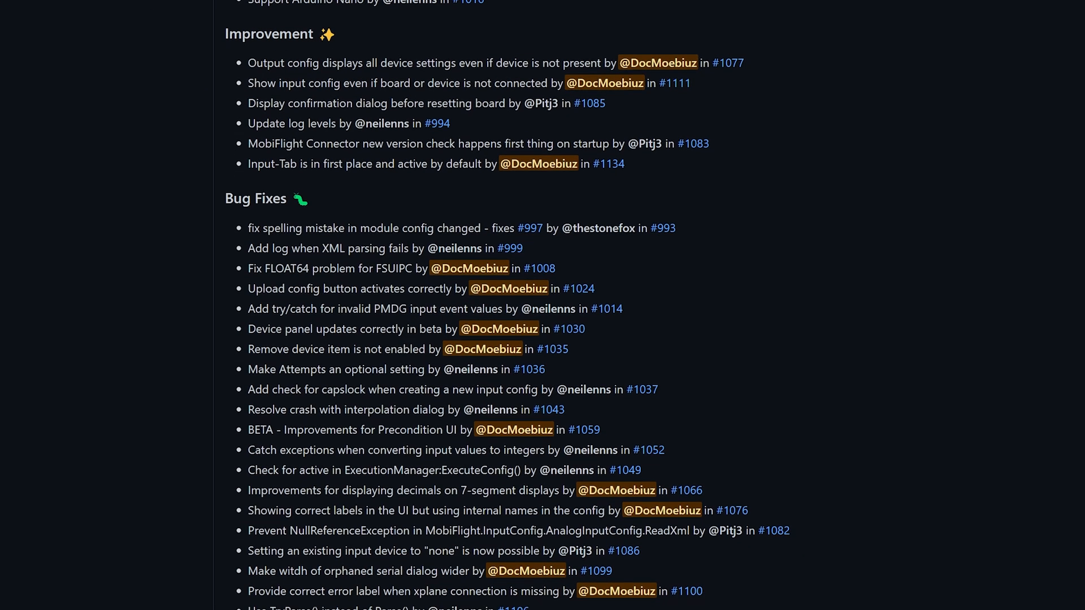
Step: Scroll the 9.7.0 release notes down to Bug Fixes, Other Changes and New Contributors
scroll("down", 3)
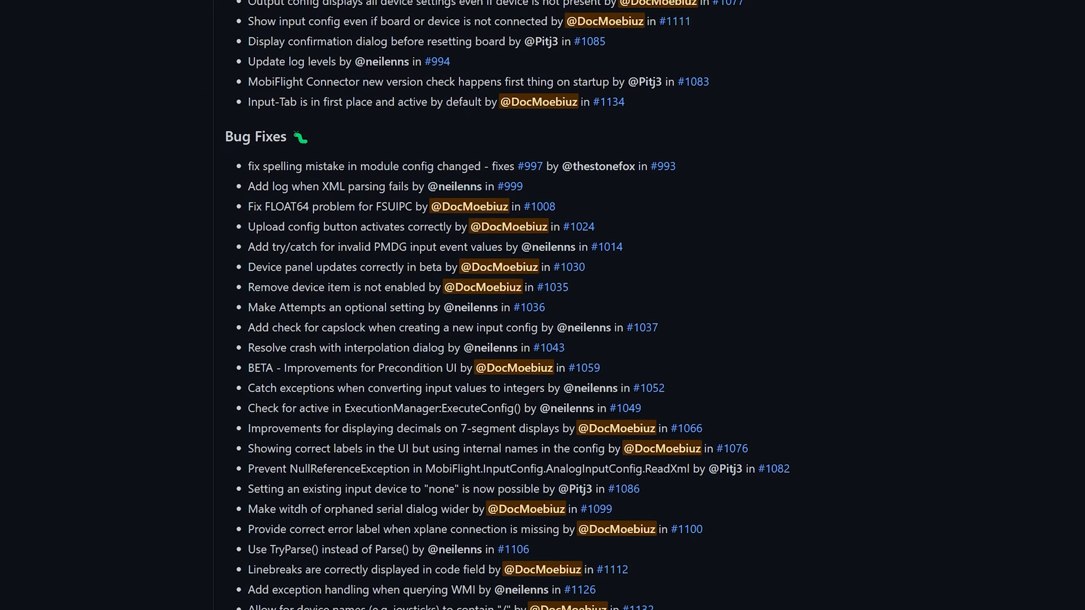
scroll("down", 3)
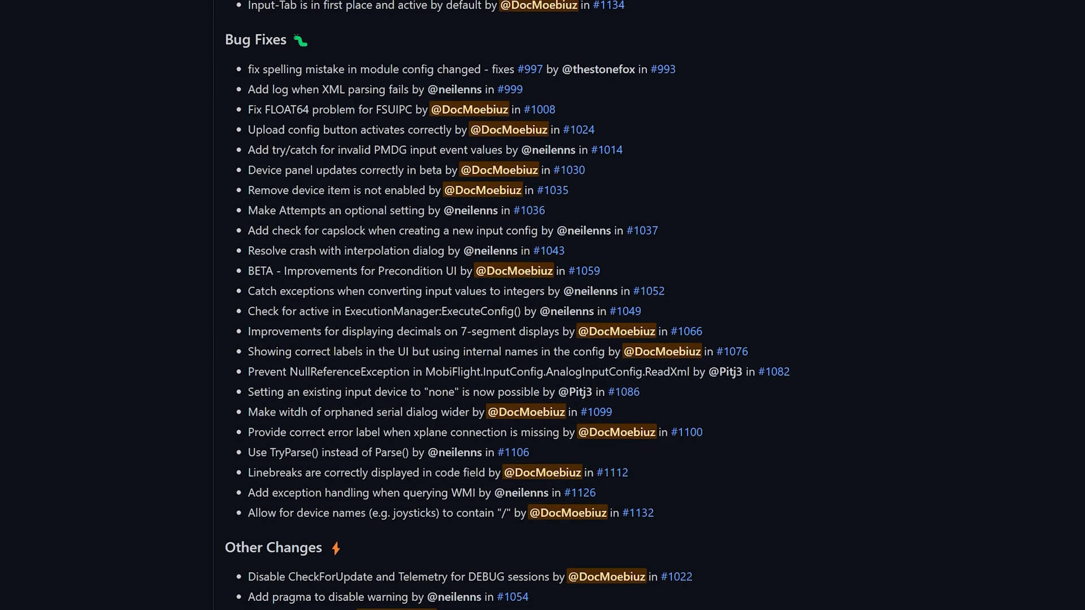
scroll("down", 3)
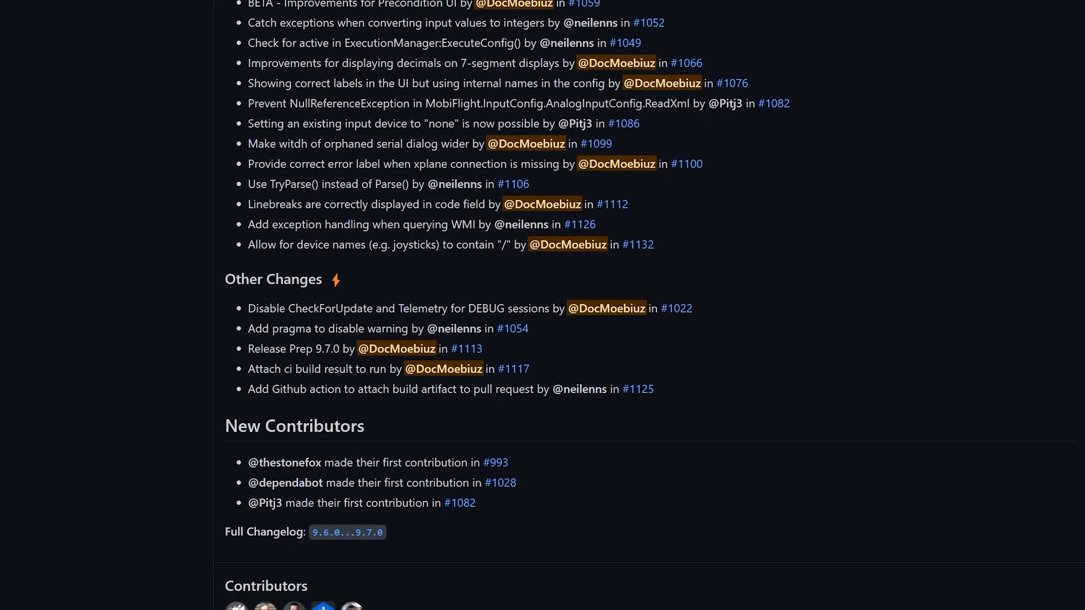
scroll("down", 3)
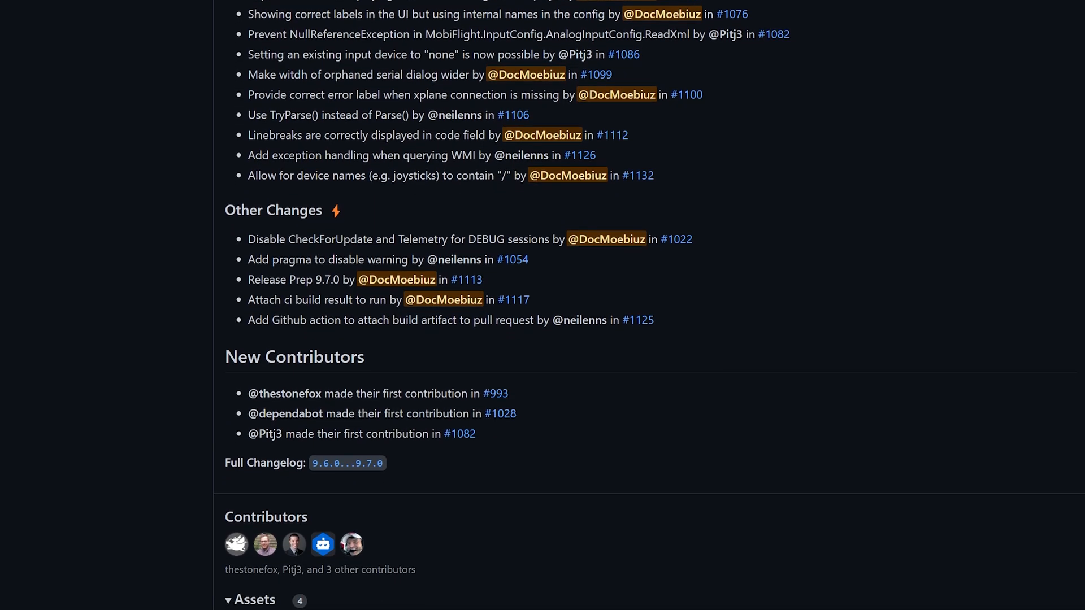